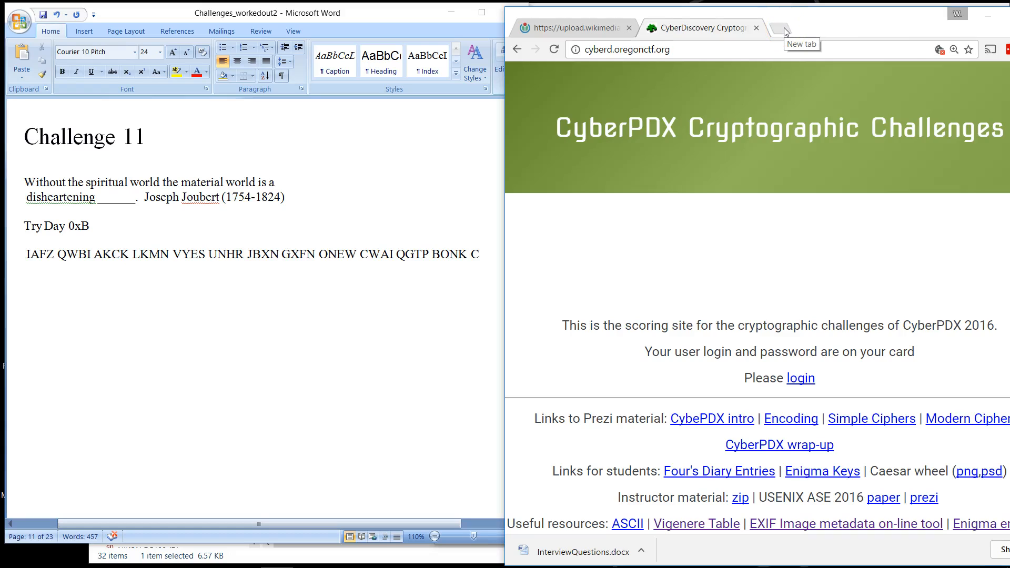
mouse_move(52, 184)
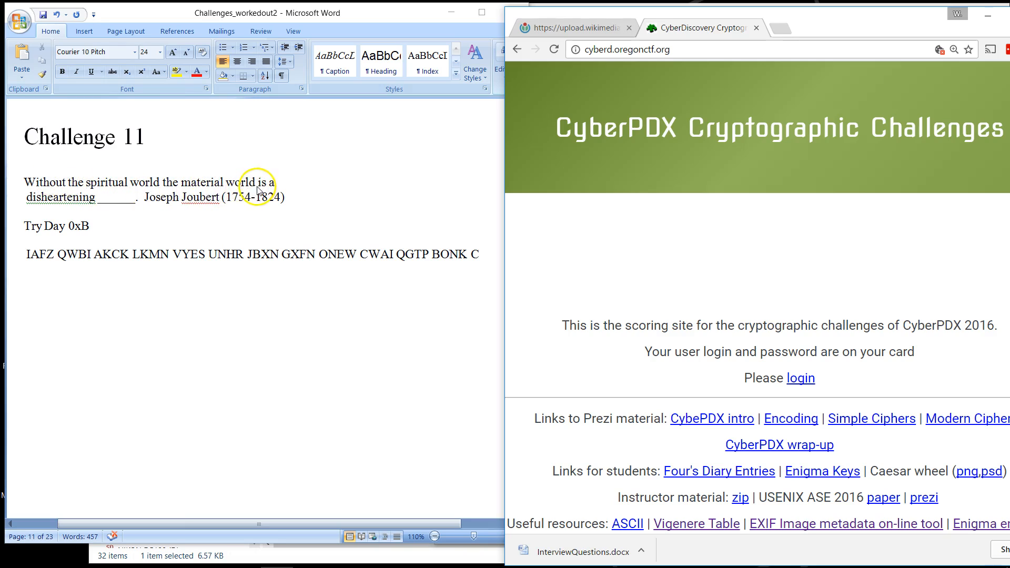
mouse_move(744, 71)
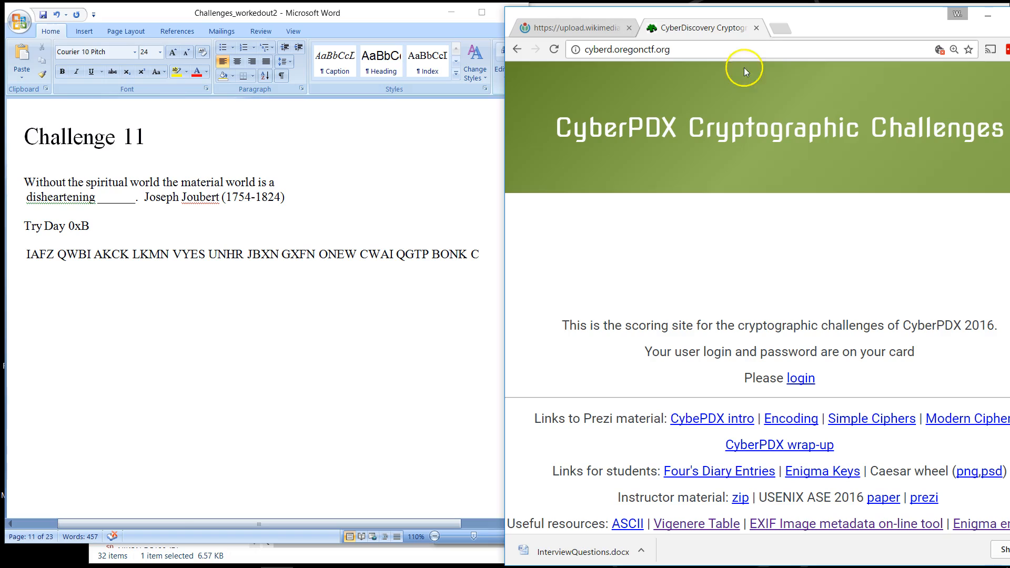
mouse_move(785, 32)
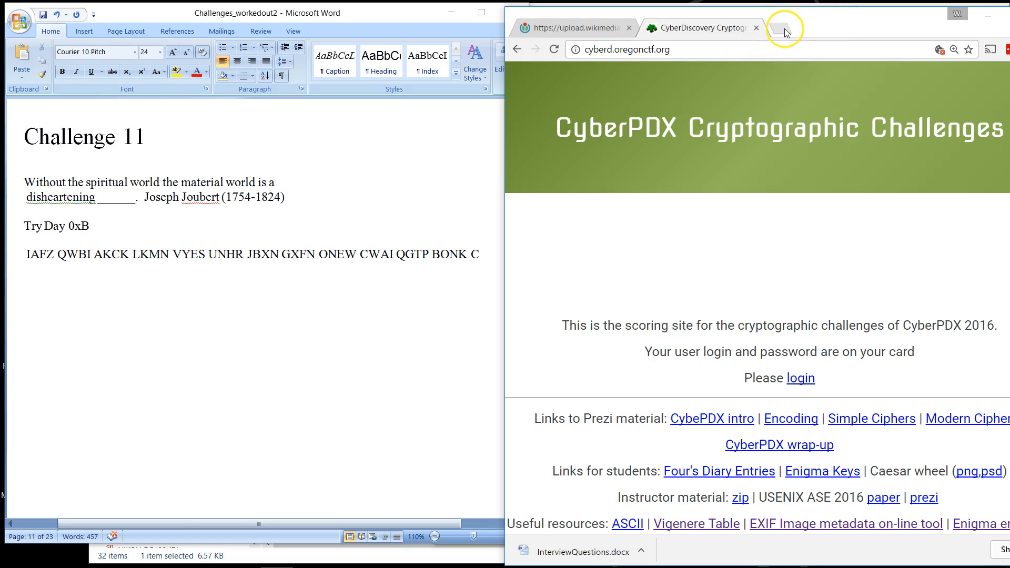
mouse_move(786, 31)
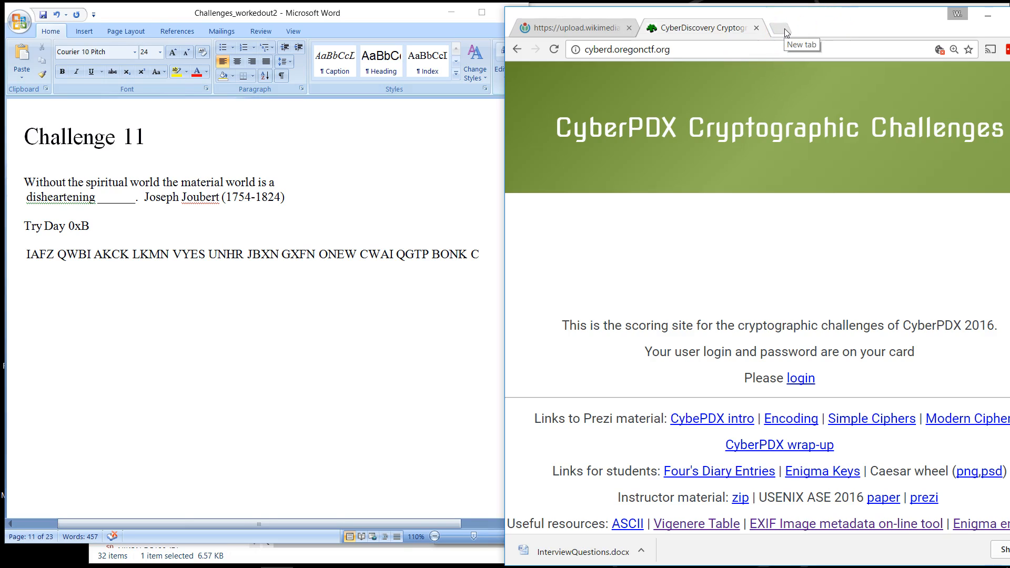
Step: Copy the Joubert quote from the Challenge 11 document and search it on Google in a new tab
click(783, 28)
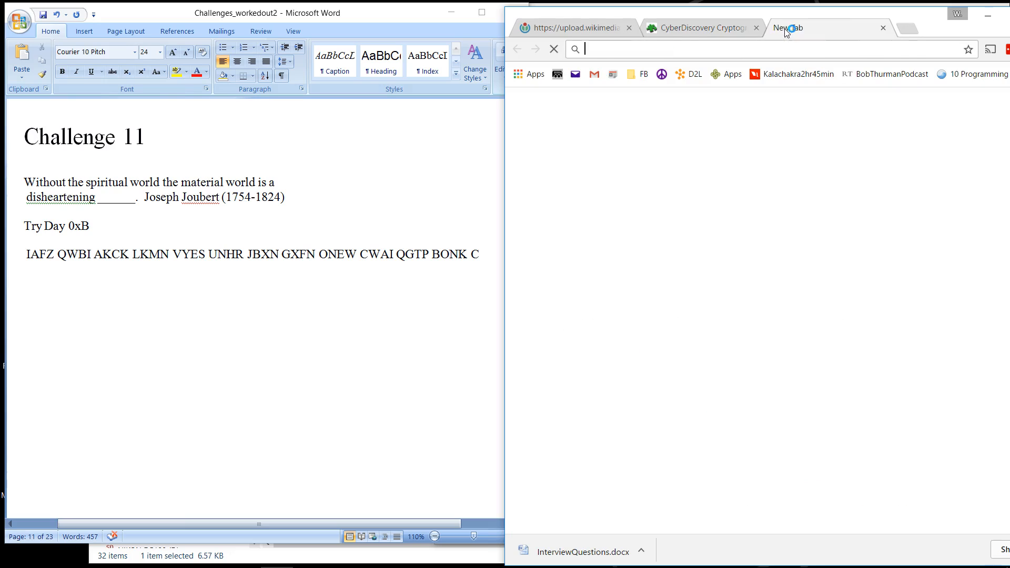
click(788, 28)
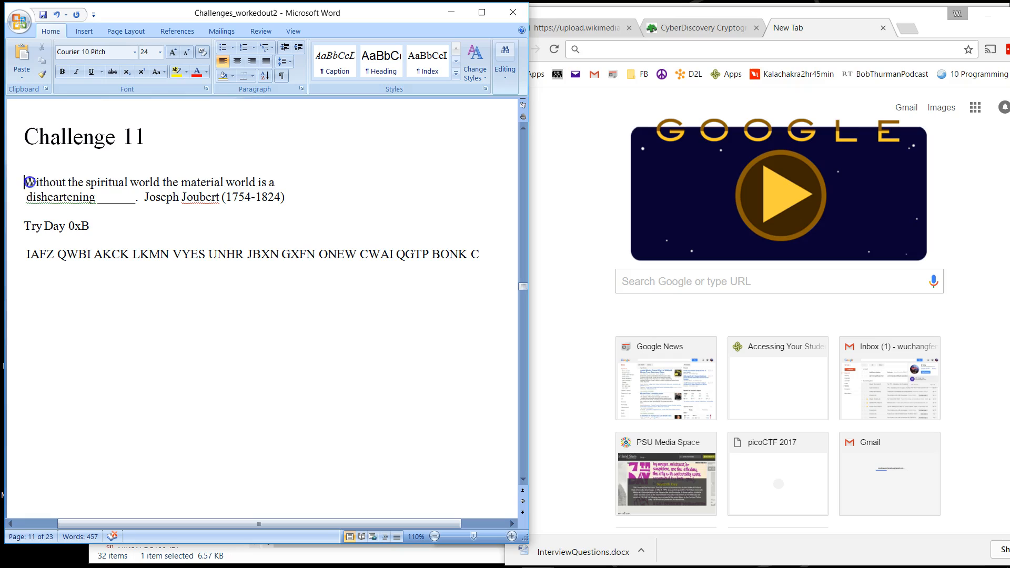
right_click(148, 183)
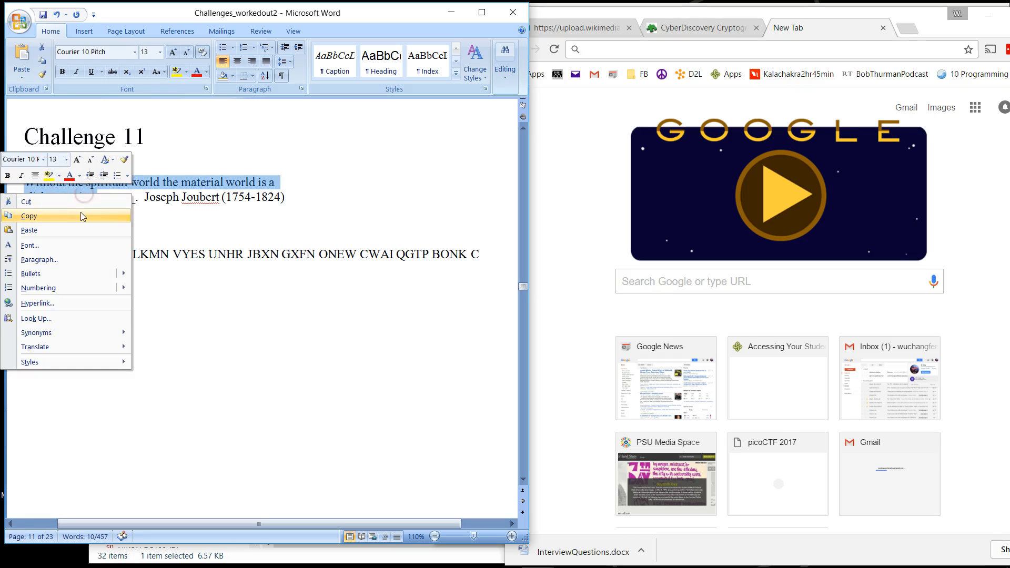
click(709, 49)
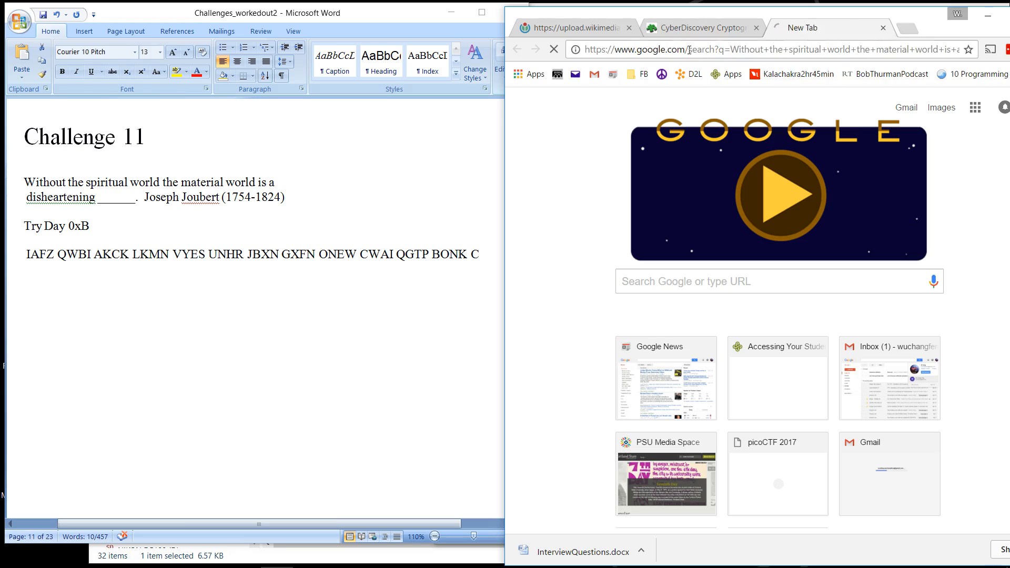
key(Return)
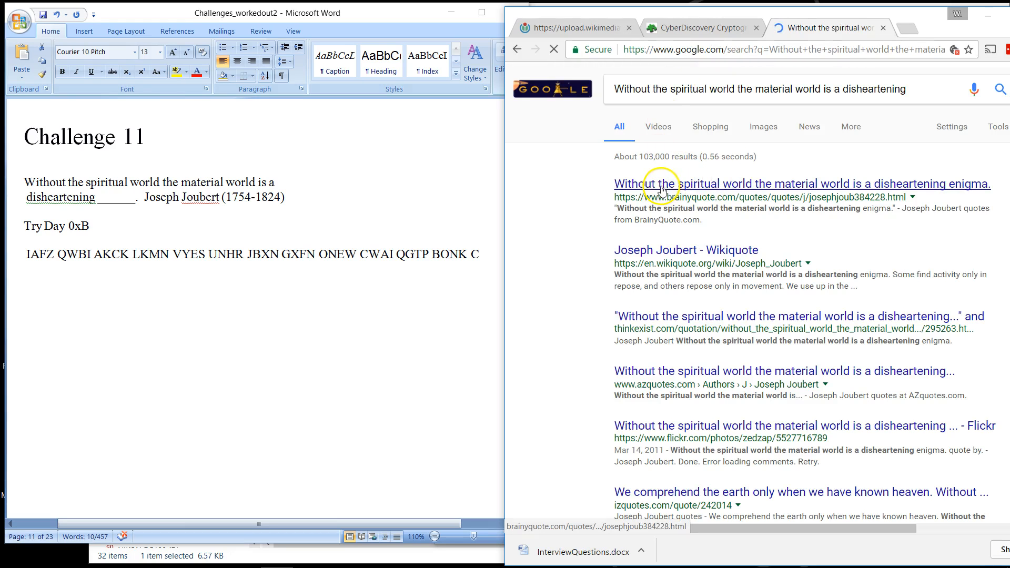
mouse_move(847, 194)
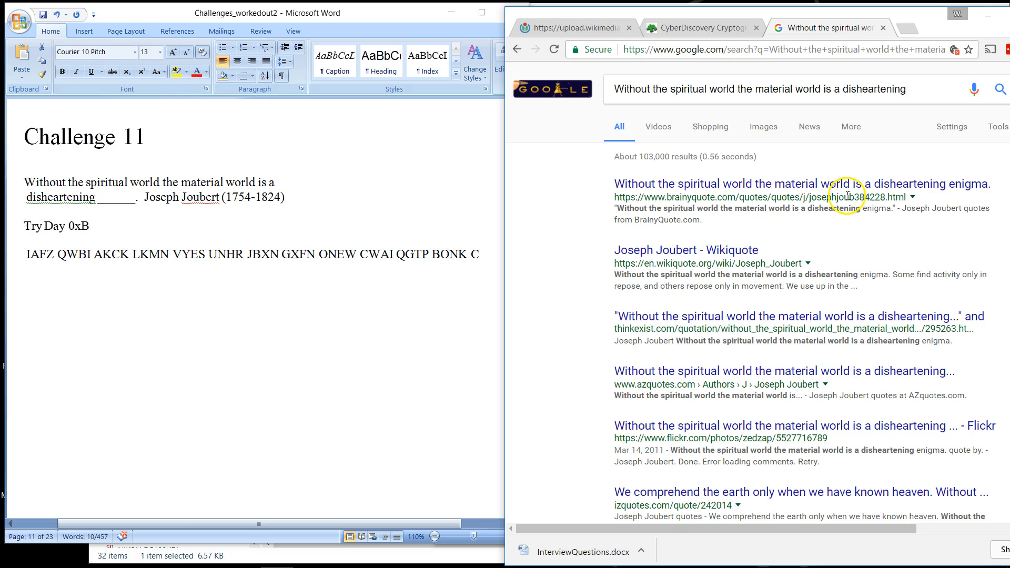
mouse_move(857, 196)
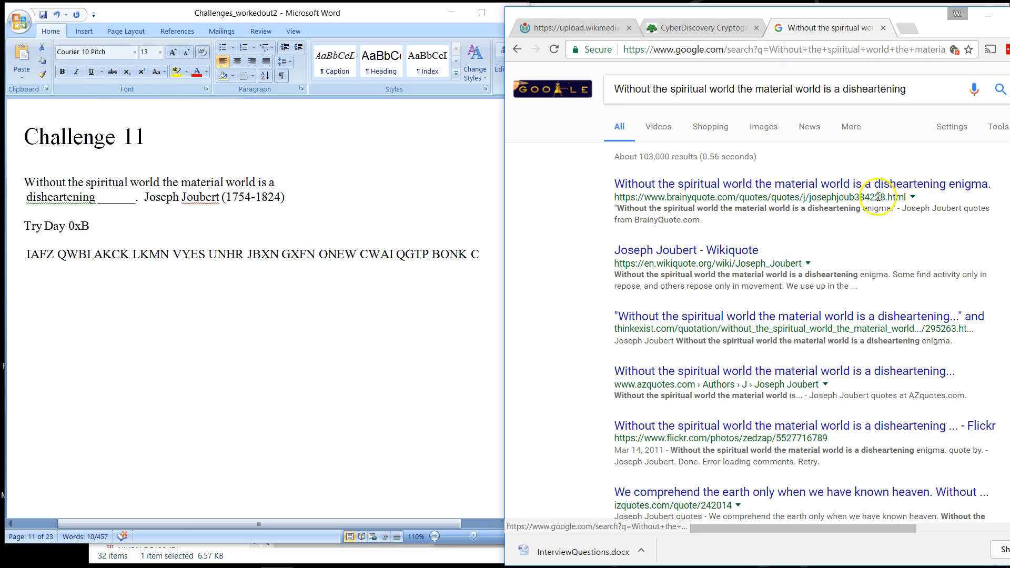
mouse_move(100, 193)
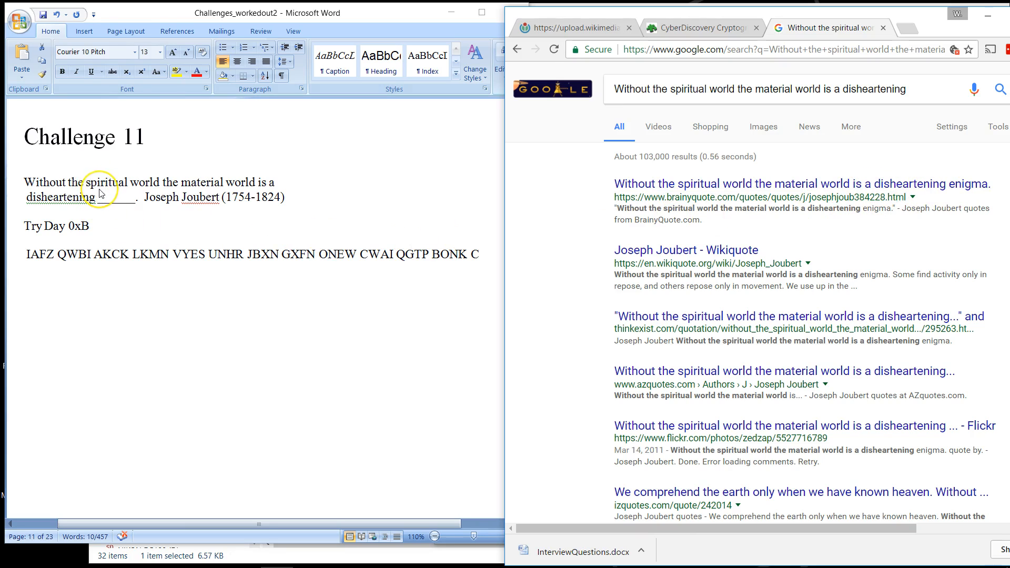
mouse_move(96, 179)
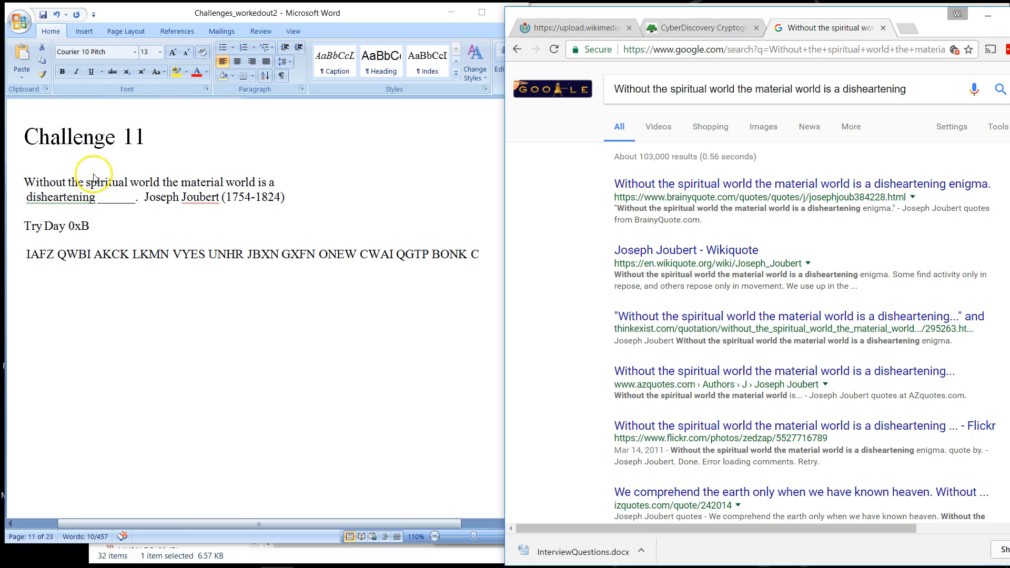
mouse_move(64, 253)
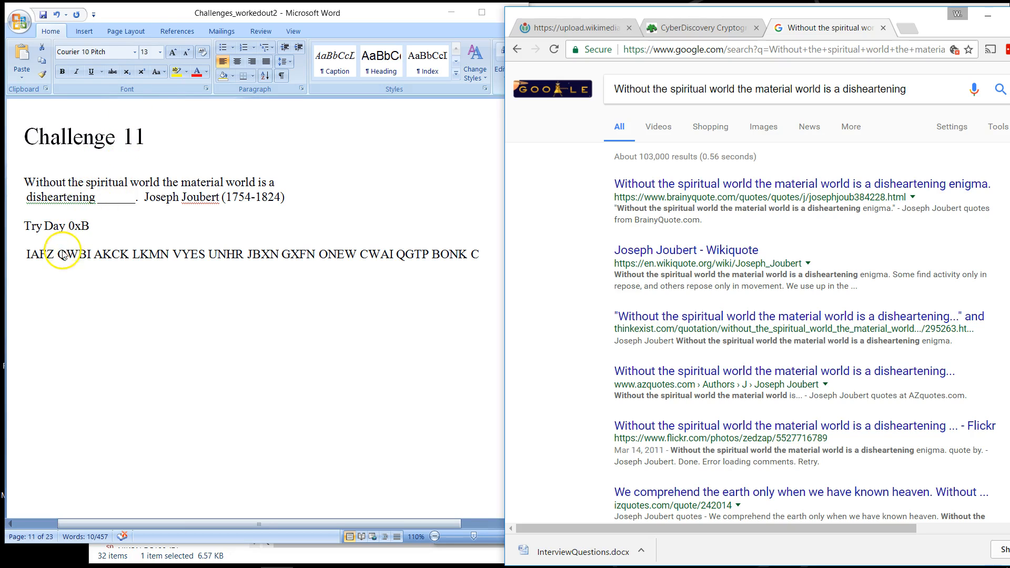
mouse_move(27, 224)
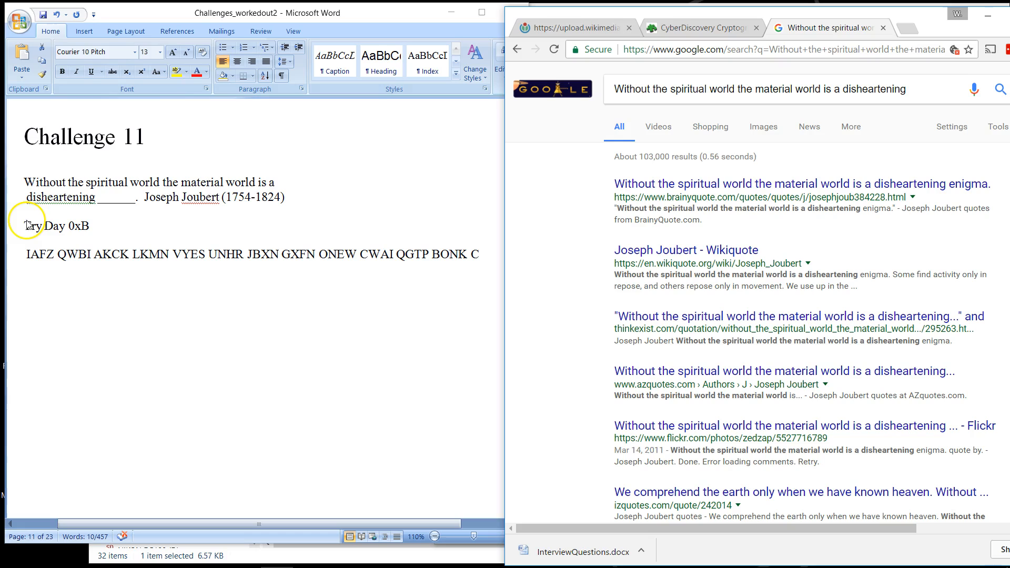
mouse_move(32, 230)
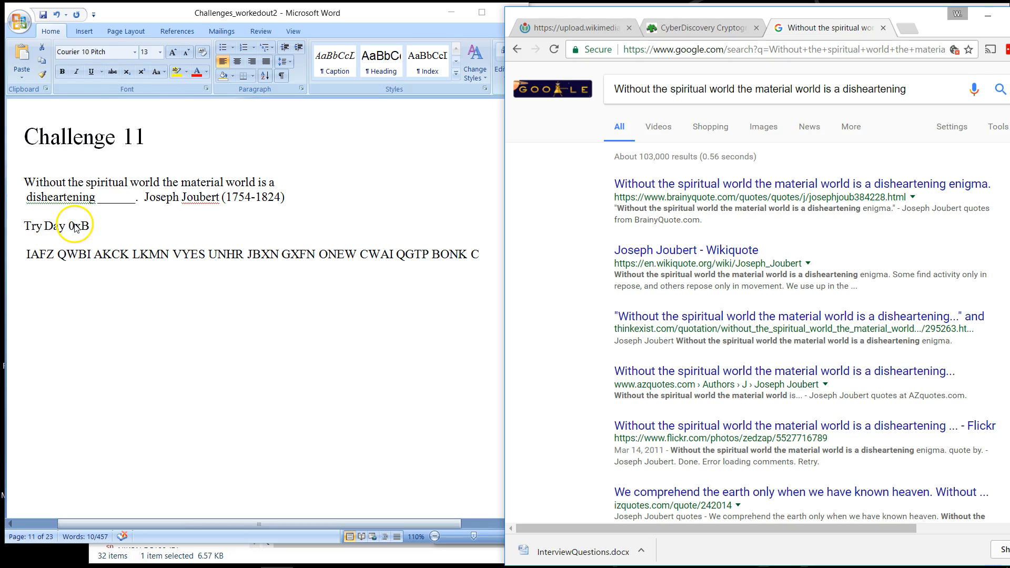
mouse_move(210, 225)
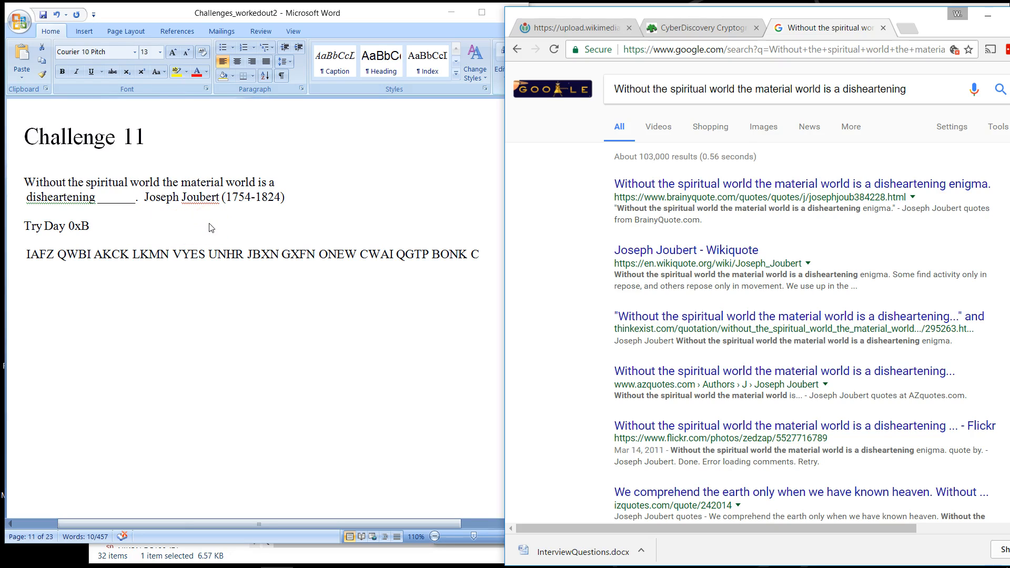
mouse_move(209, 227)
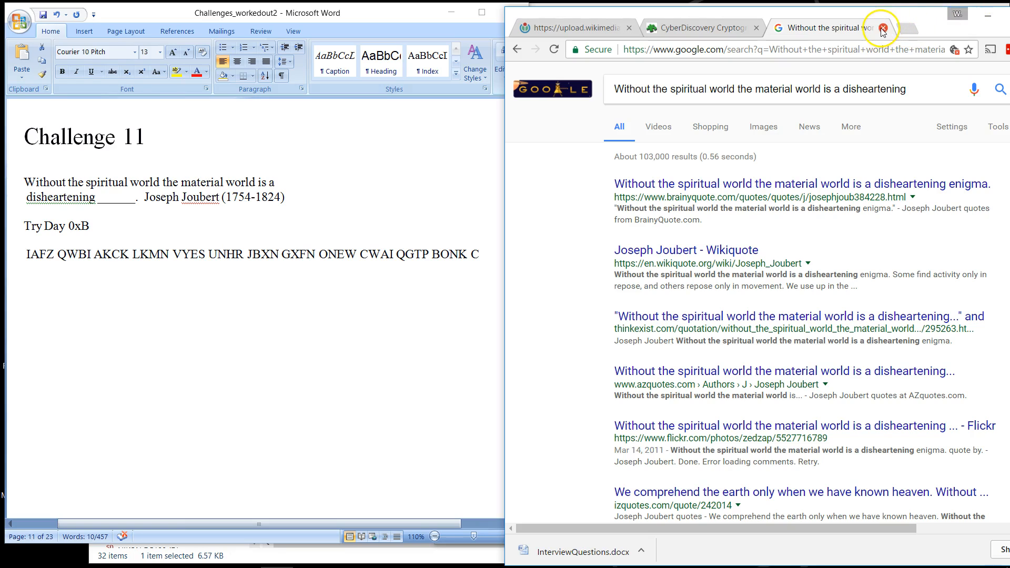
Step: Close the search tab, open the Enigma Keys page, and select day 11's wheel order
click(878, 28)
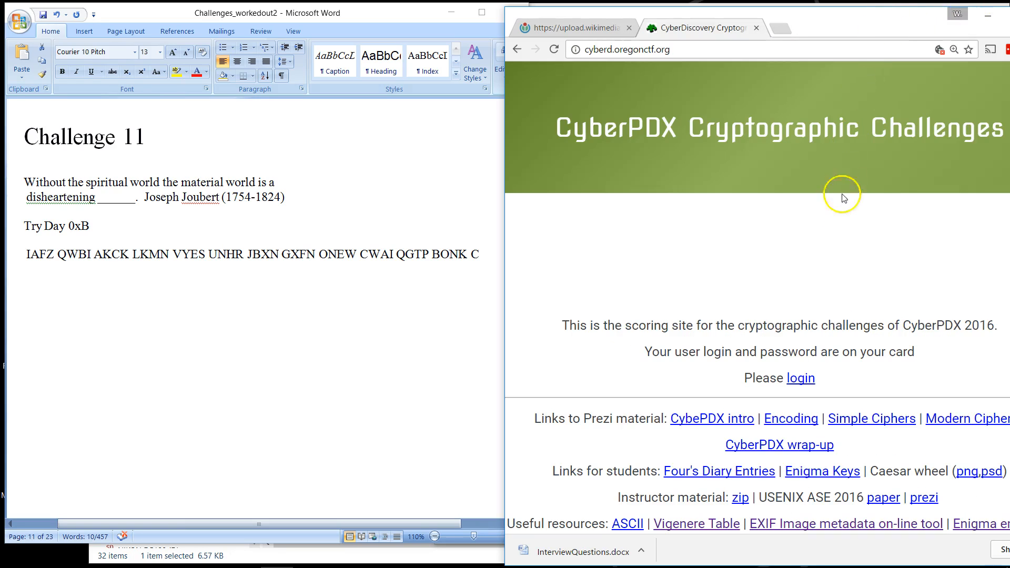
mouse_move(822, 471)
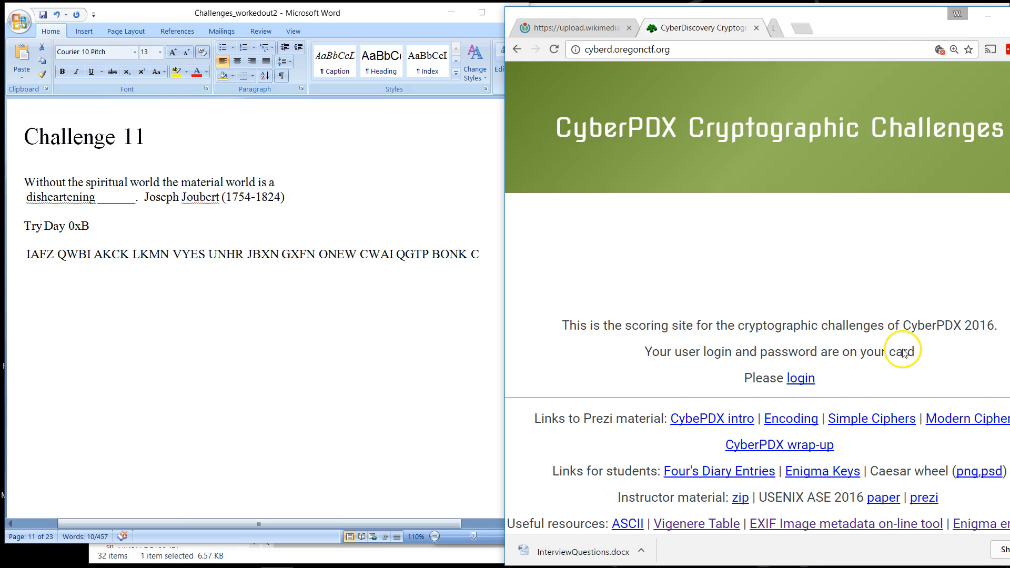
click(821, 471)
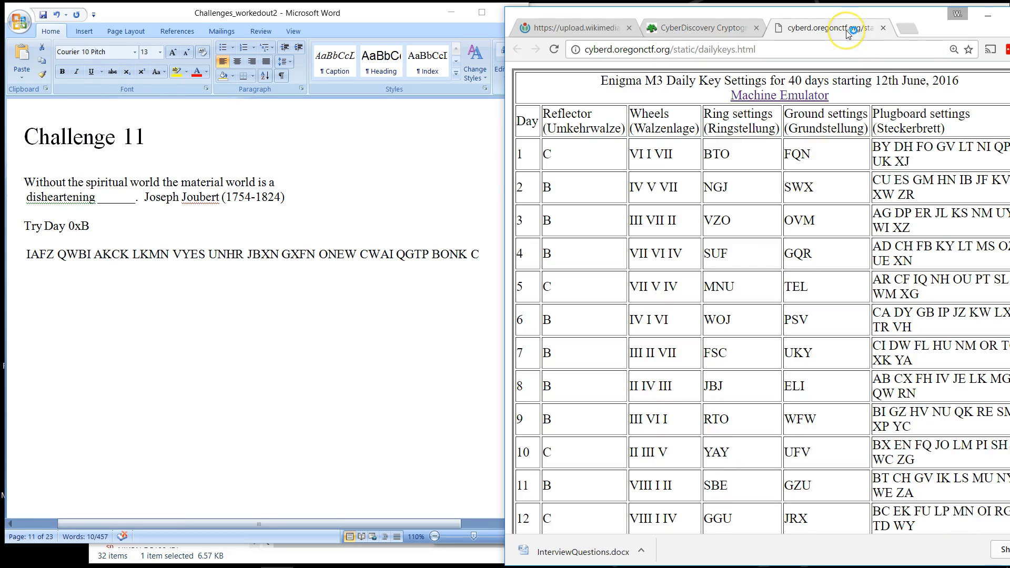
mouse_move(553, 120)
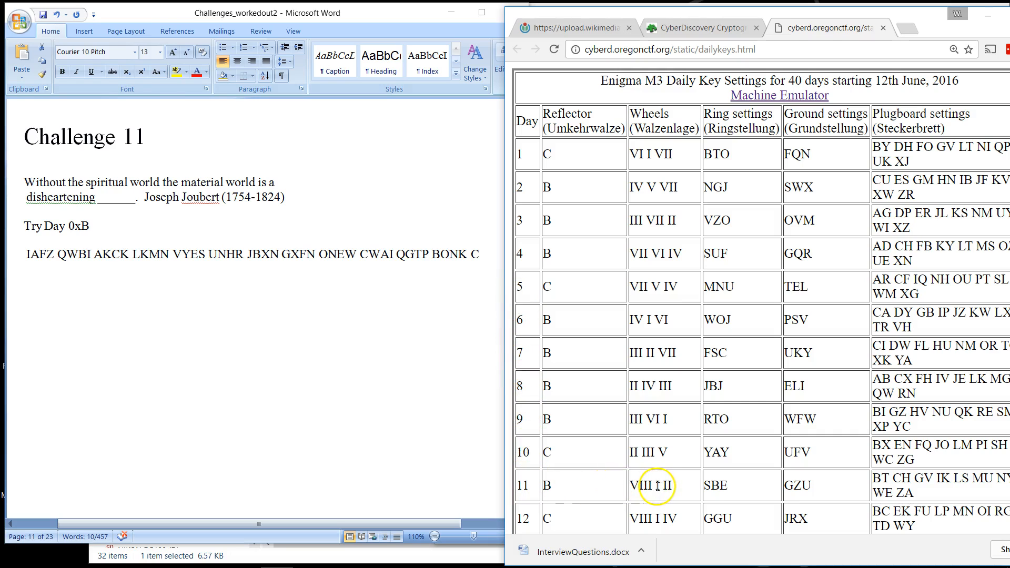
double_click(656, 485)
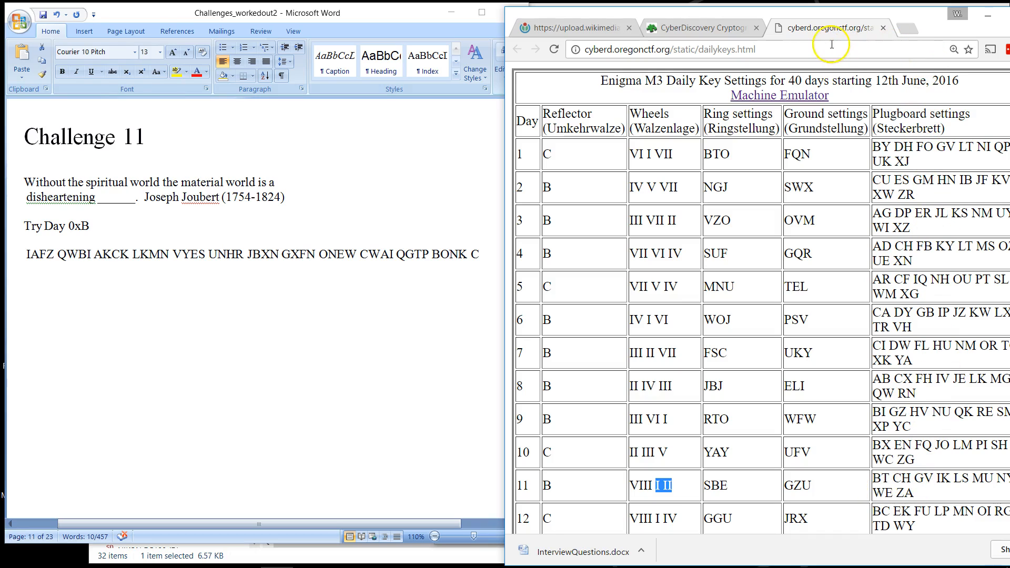
mouse_move(715, 33)
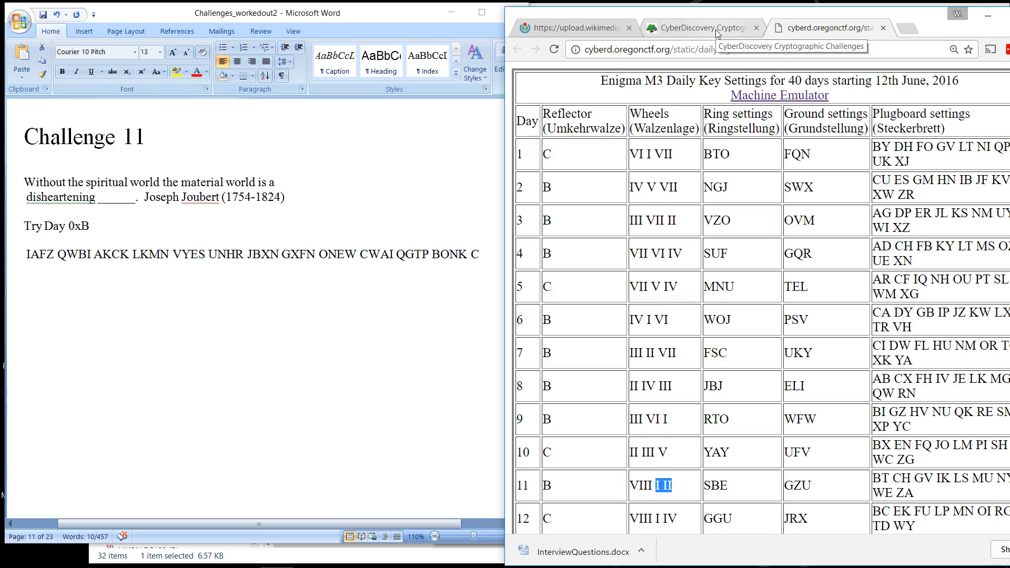
mouse_move(821, 27)
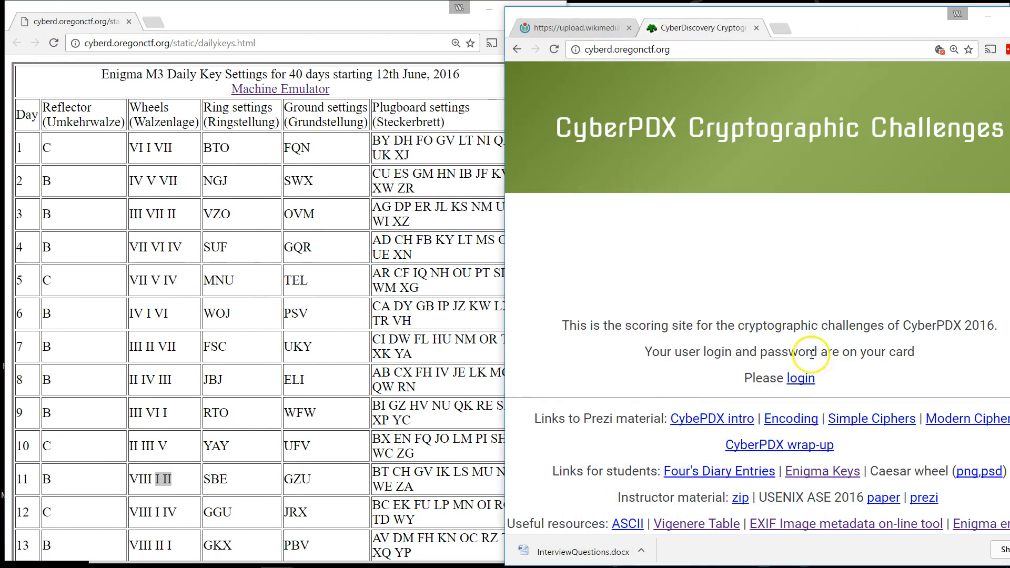
mouse_move(883, 523)
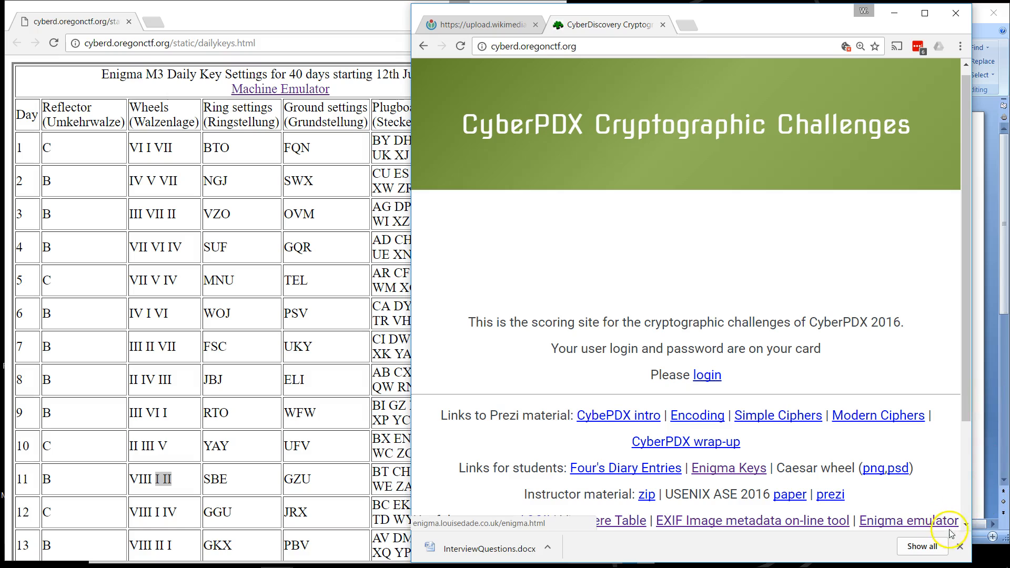
Step: Dismiss the downloads bar and bring up options for the Enigma emulator link
click(960, 548)
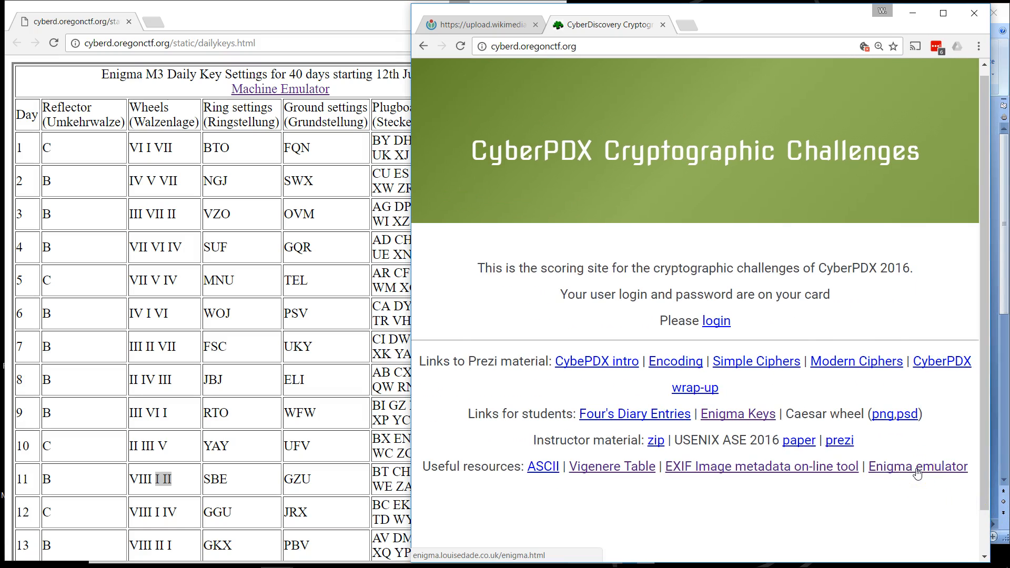
right_click(918, 467)
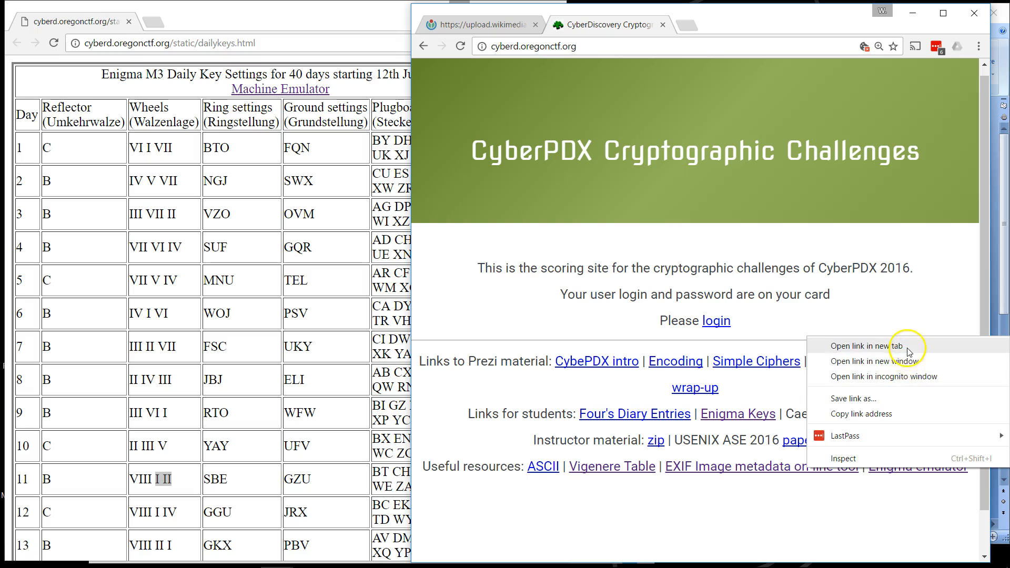
Step: Open the Enigma emulator and set the wheel order to VIII, I, II
click(870, 346)
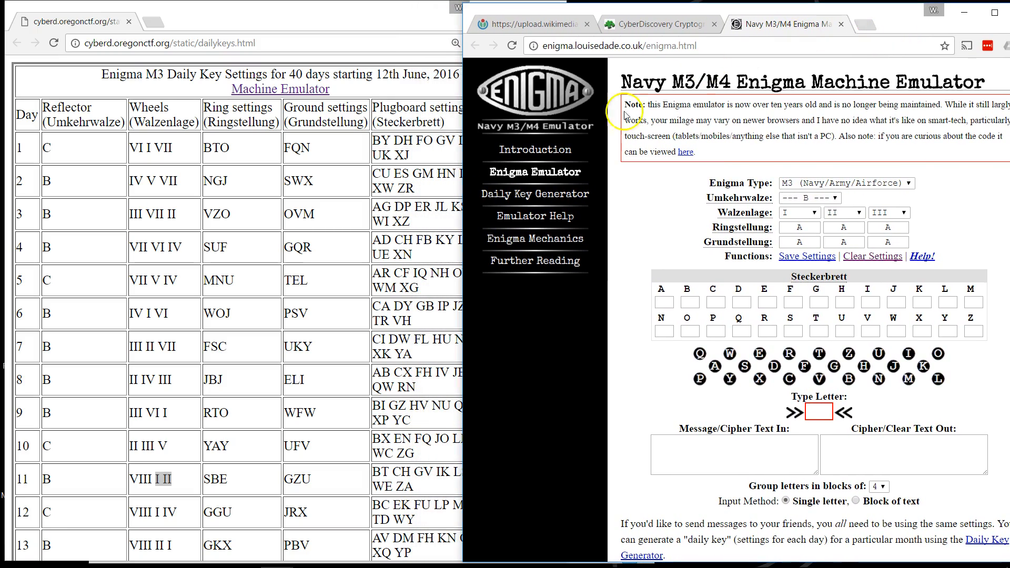
mouse_move(146, 486)
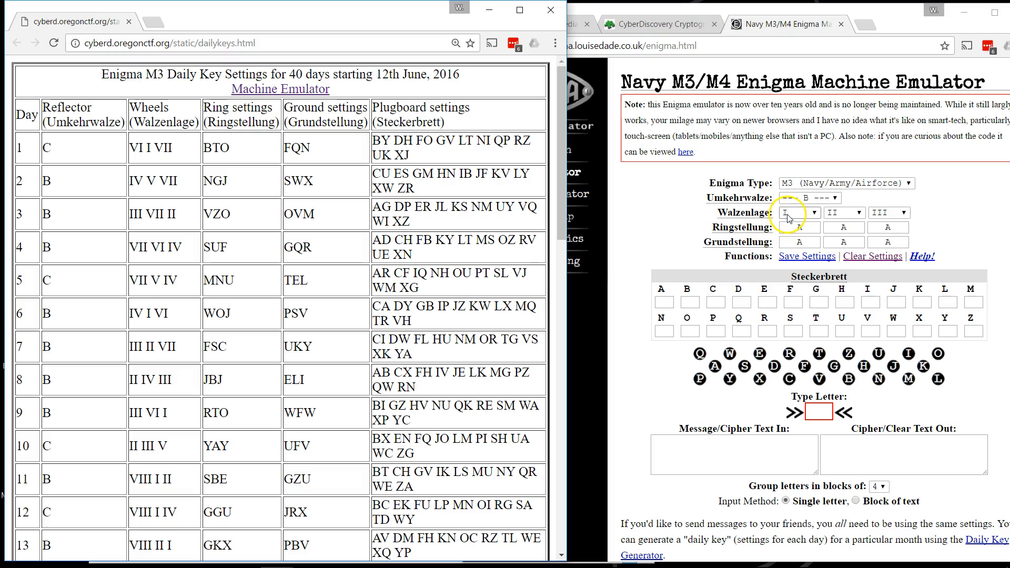
click(798, 212)
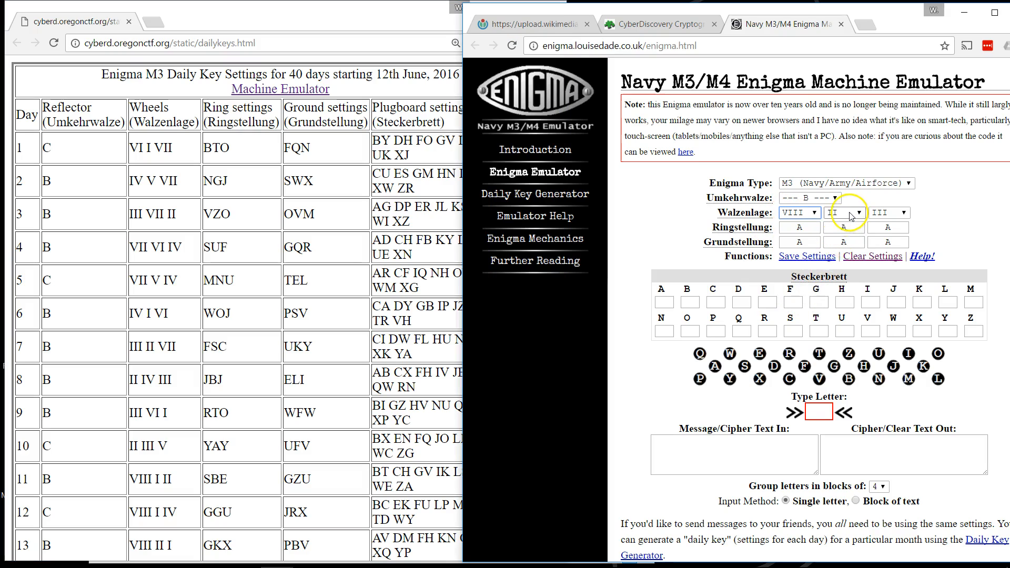
click(887, 212)
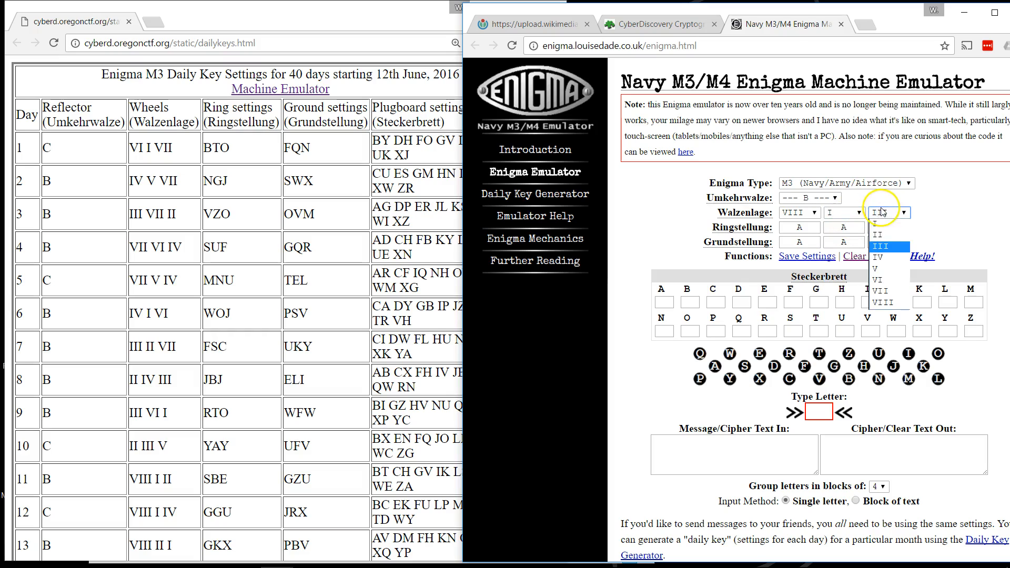
click(888, 247)
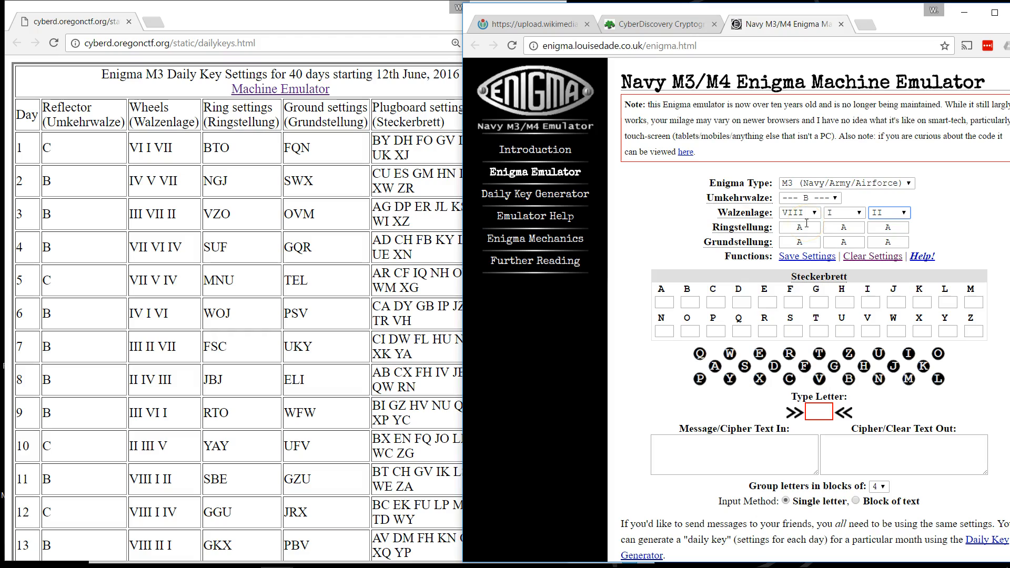
mouse_move(247, 494)
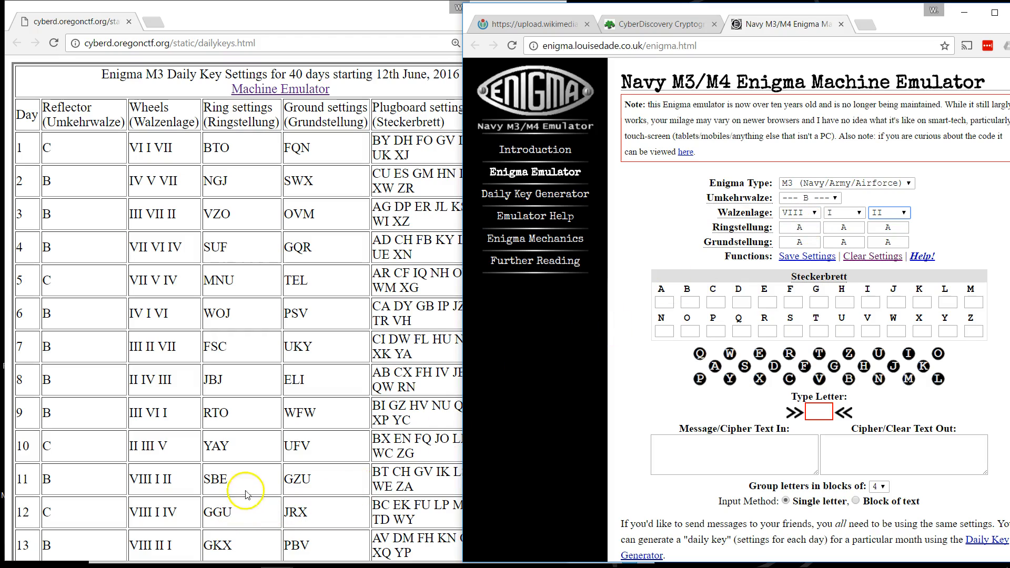
mouse_move(281, 488)
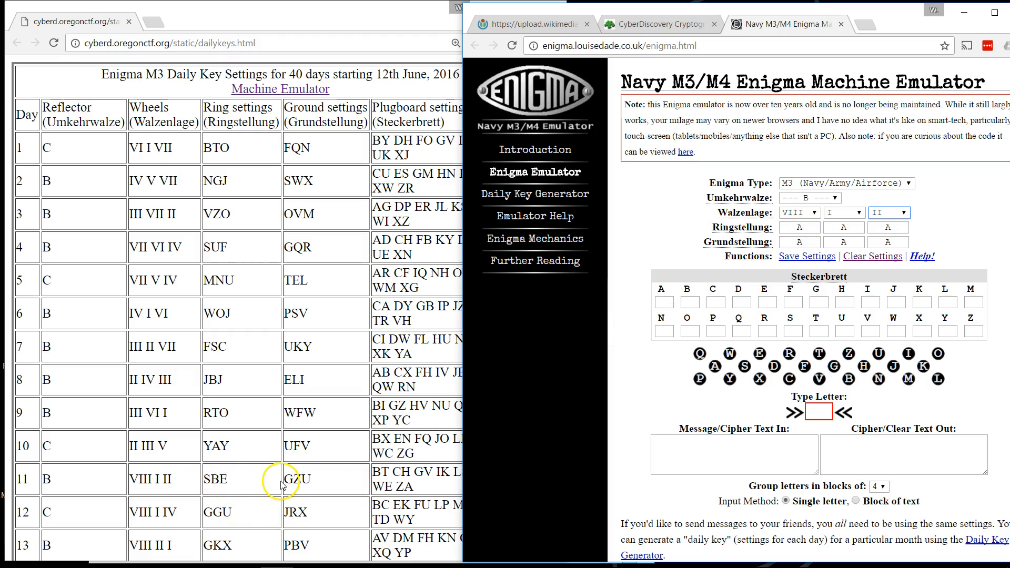
mouse_move(651, 307)
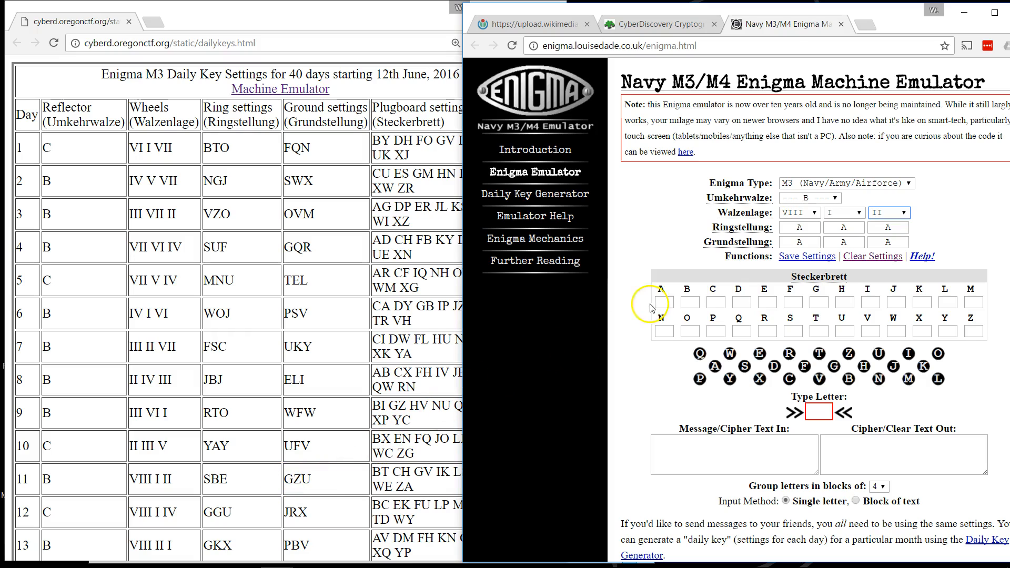
Step: Enter ring settings SBE and ground settings G Z U
click(799, 227)
text(S)
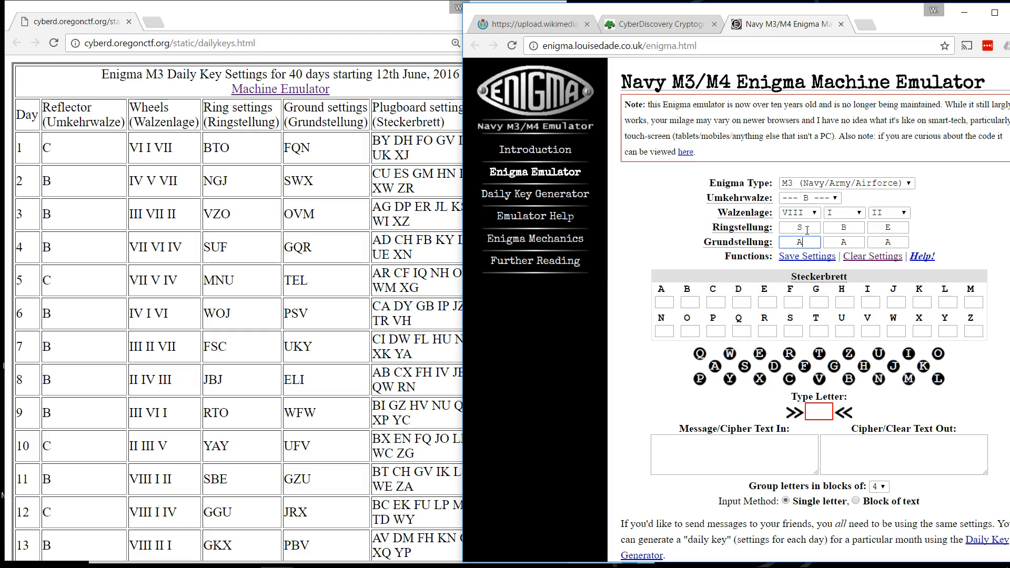
text(G)
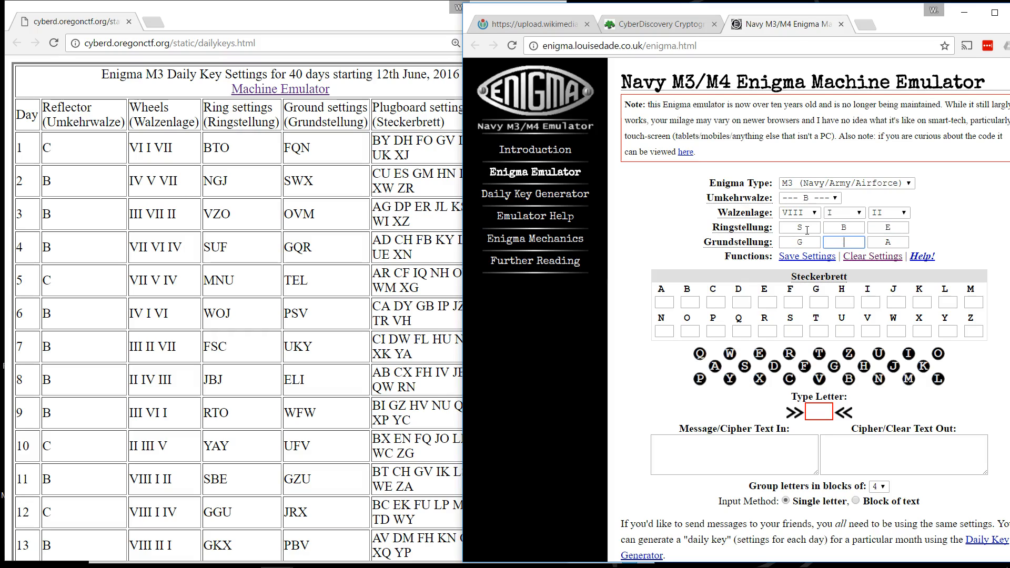
text(Z)
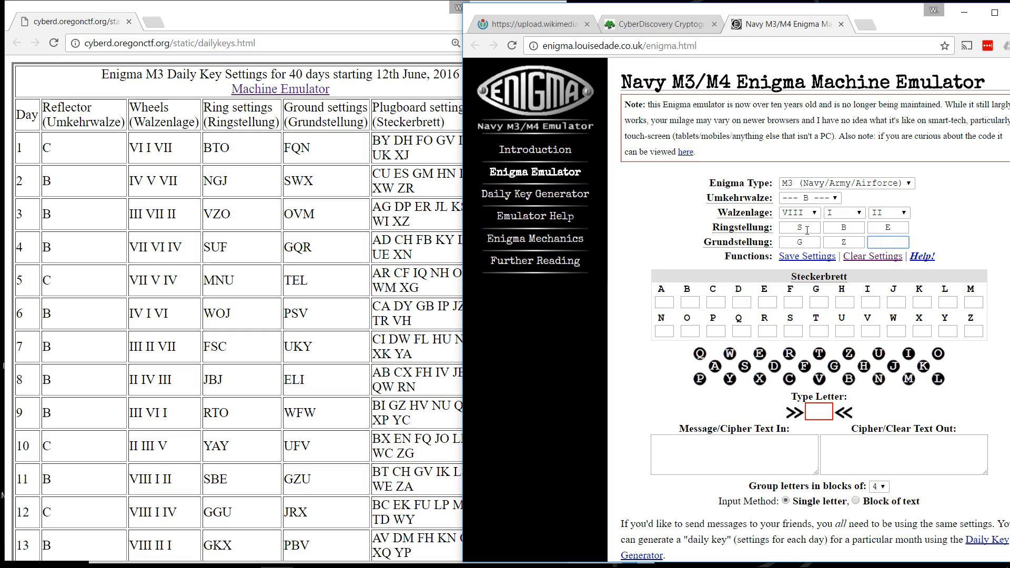
text(U)
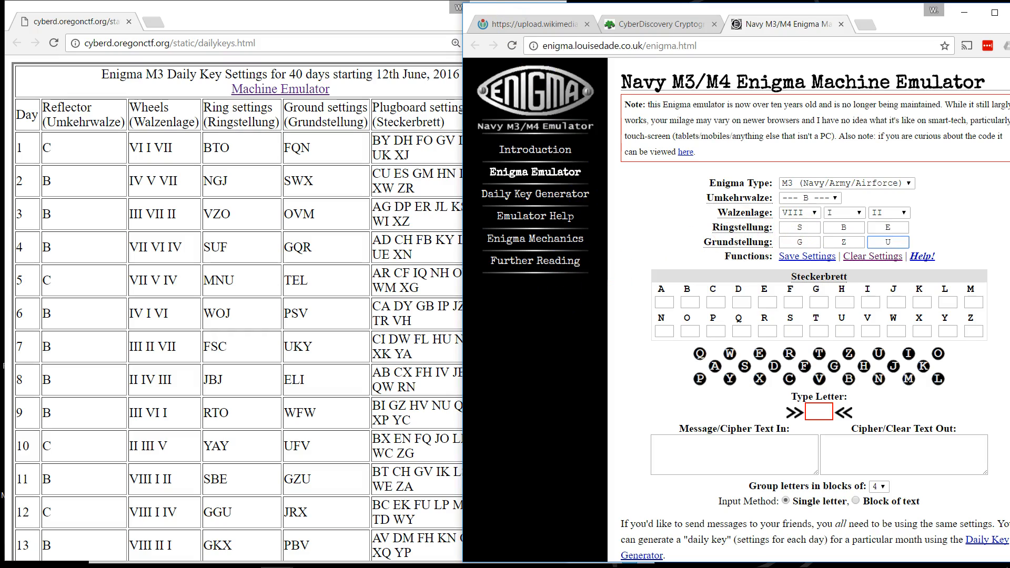
mouse_move(656, 7)
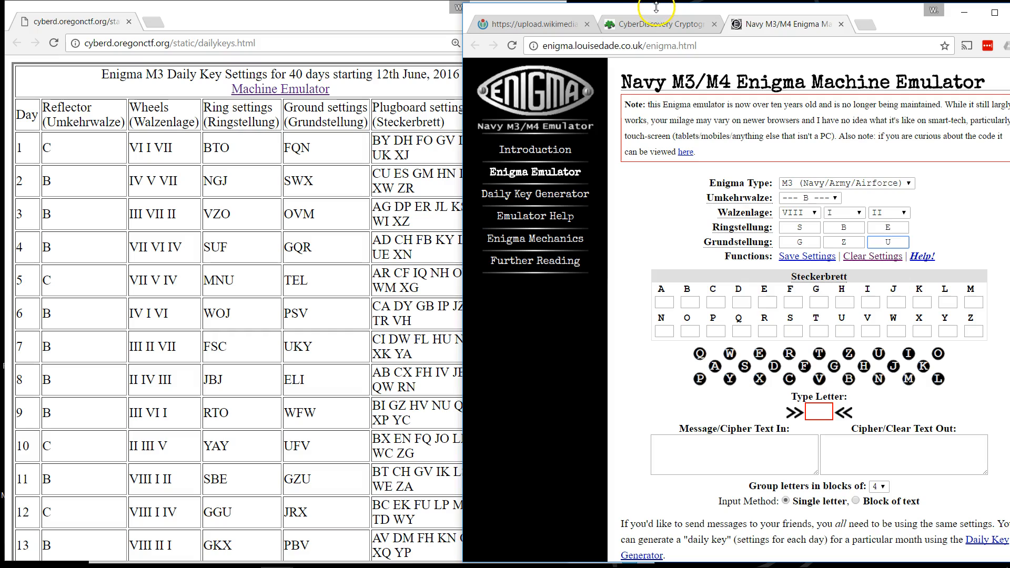
mouse_move(670, 12)
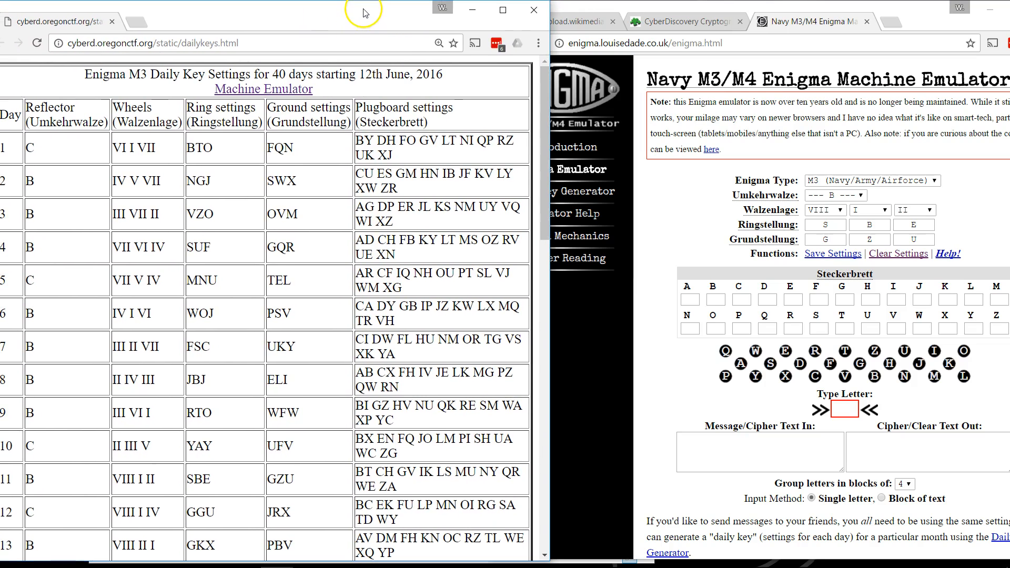
mouse_move(663, 298)
text(S)
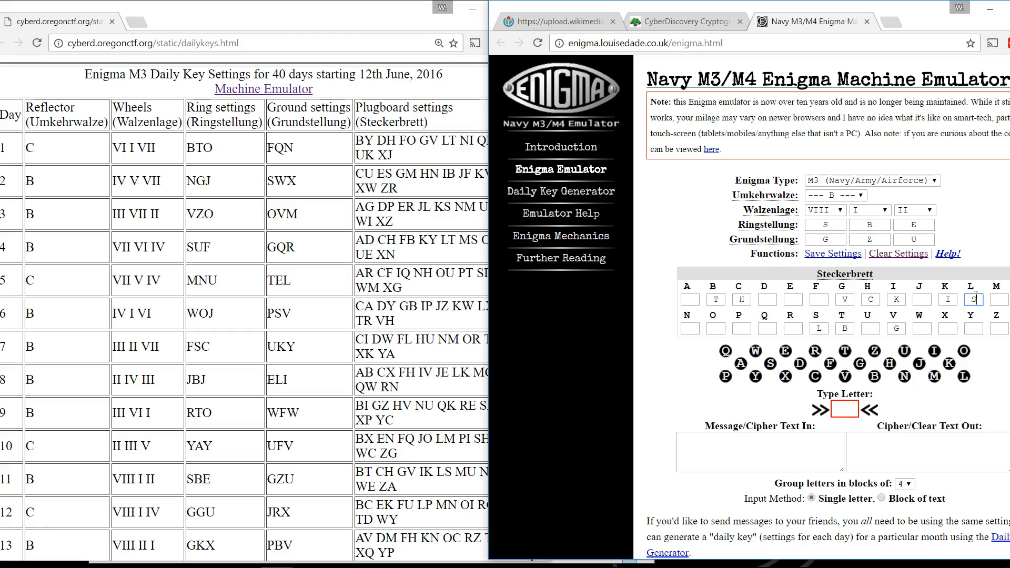
Step: Fill in the Steckerbrett letter boxes for pairs BT CH GV IK LS MU NY QR WE ZA
click(999, 300)
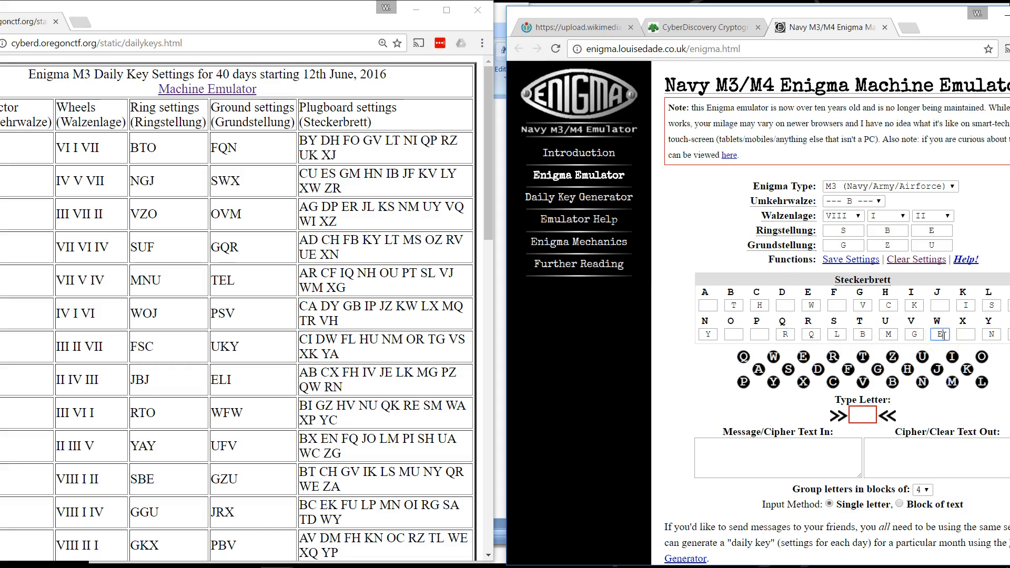
click(733, 305)
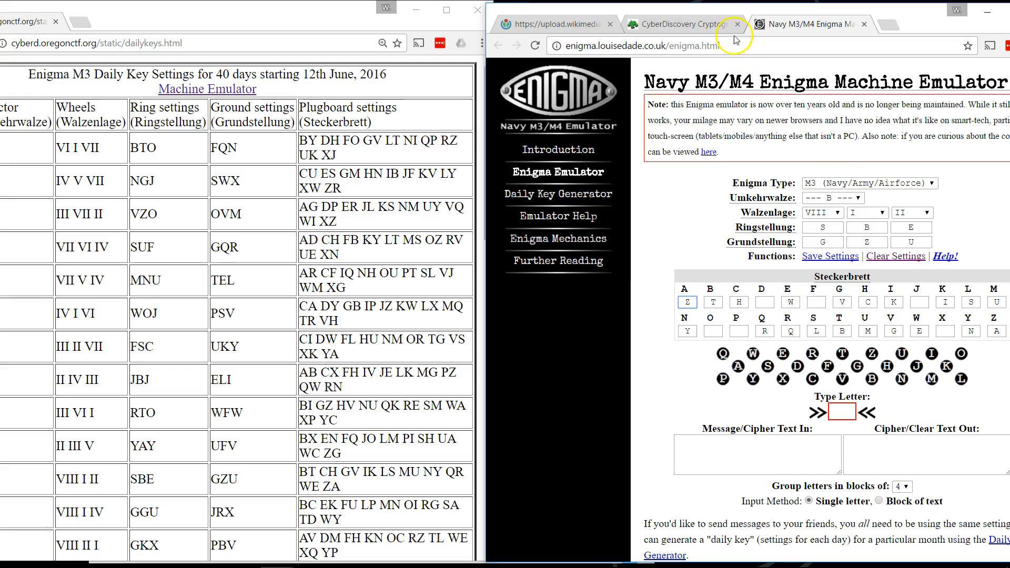
mouse_move(886, 417)
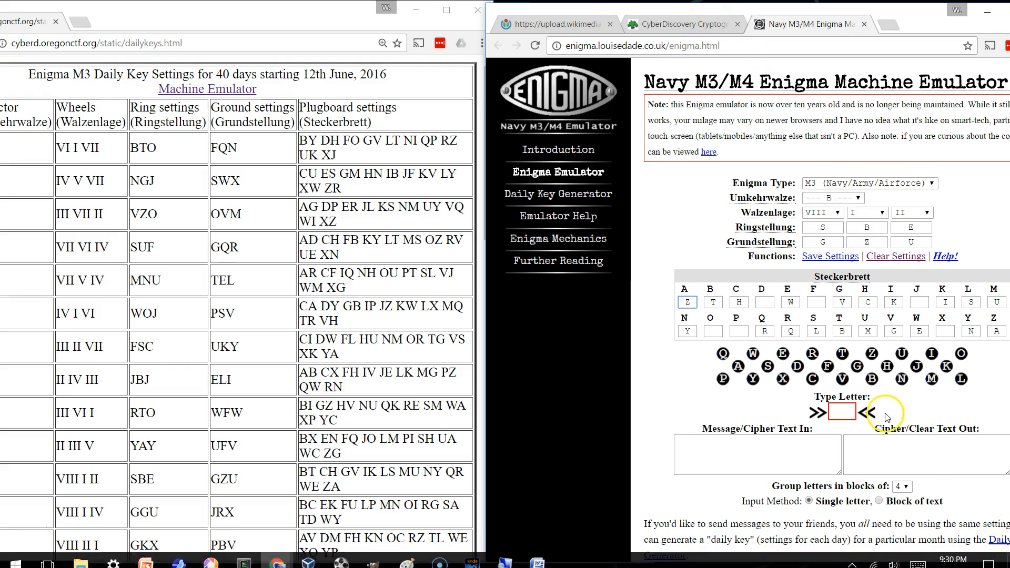
mouse_move(881, 505)
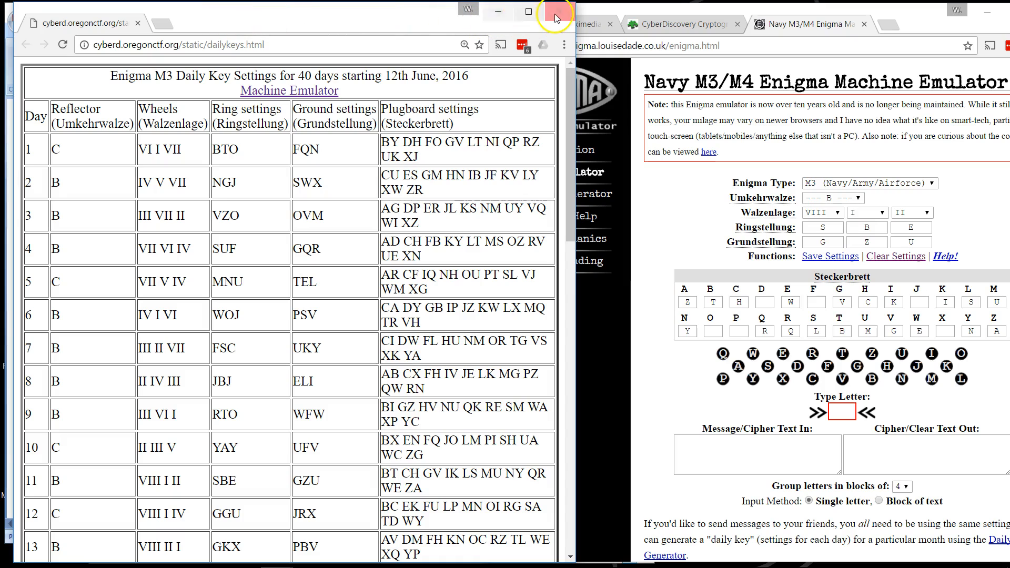
mouse_move(558, 12)
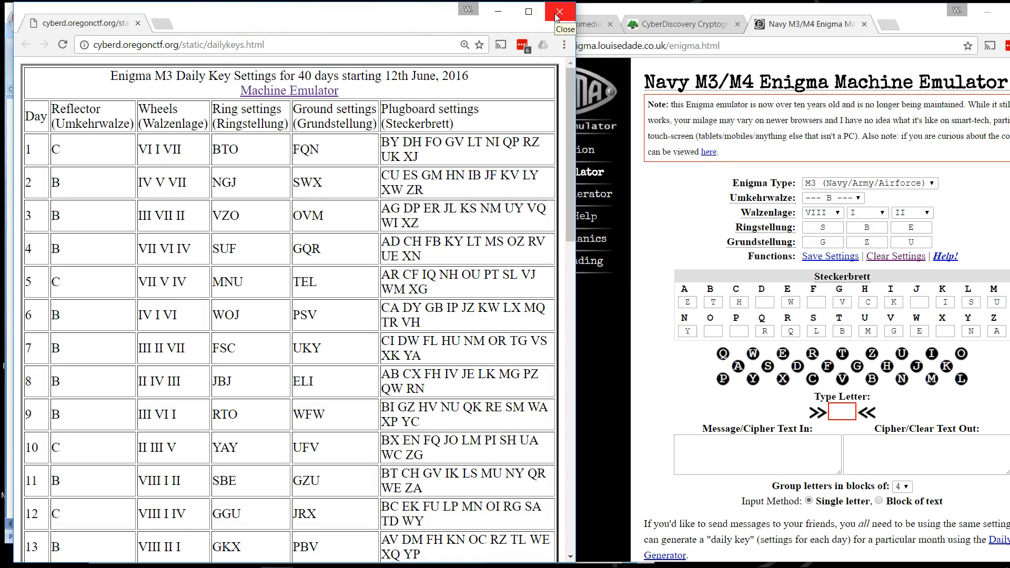
Step: Close the dailykeys.html browser window
click(558, 12)
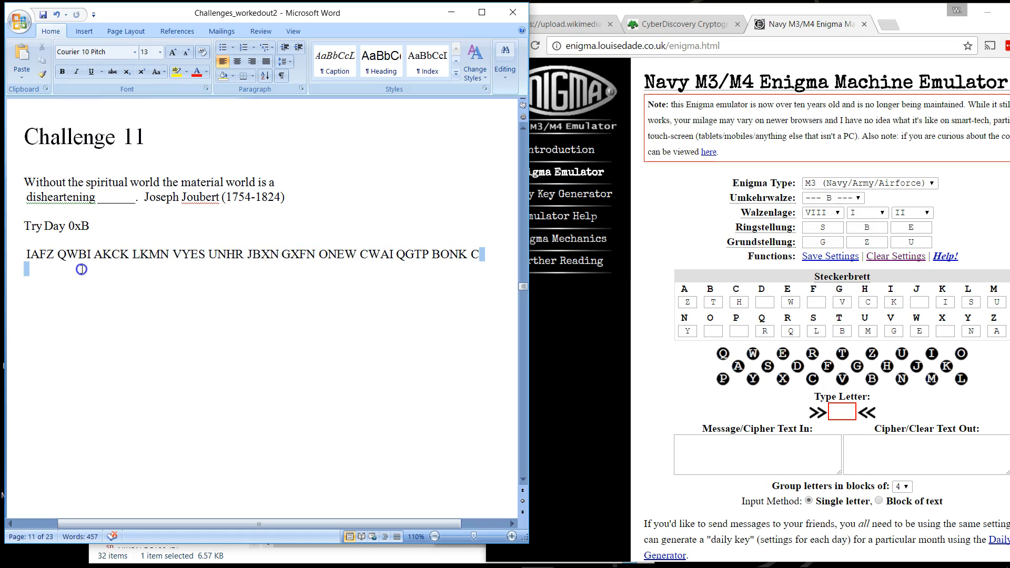
right_click(43, 255)
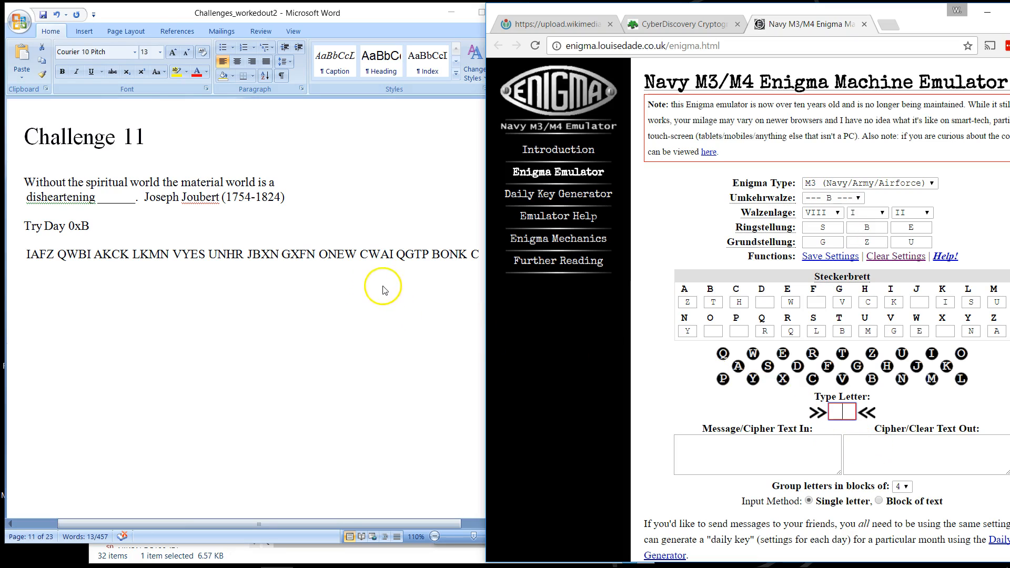
mouse_move(898, 505)
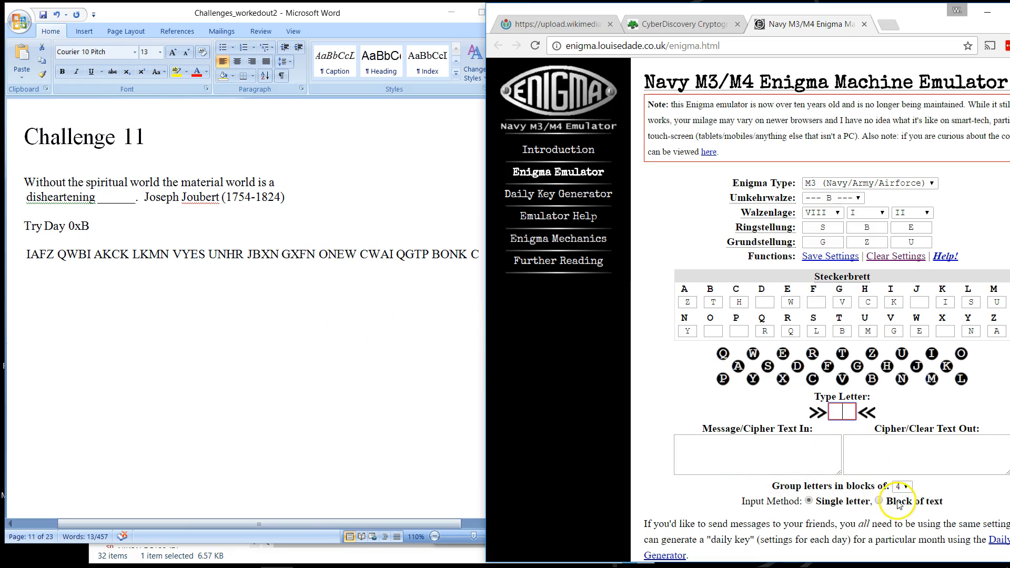
mouse_move(408, 261)
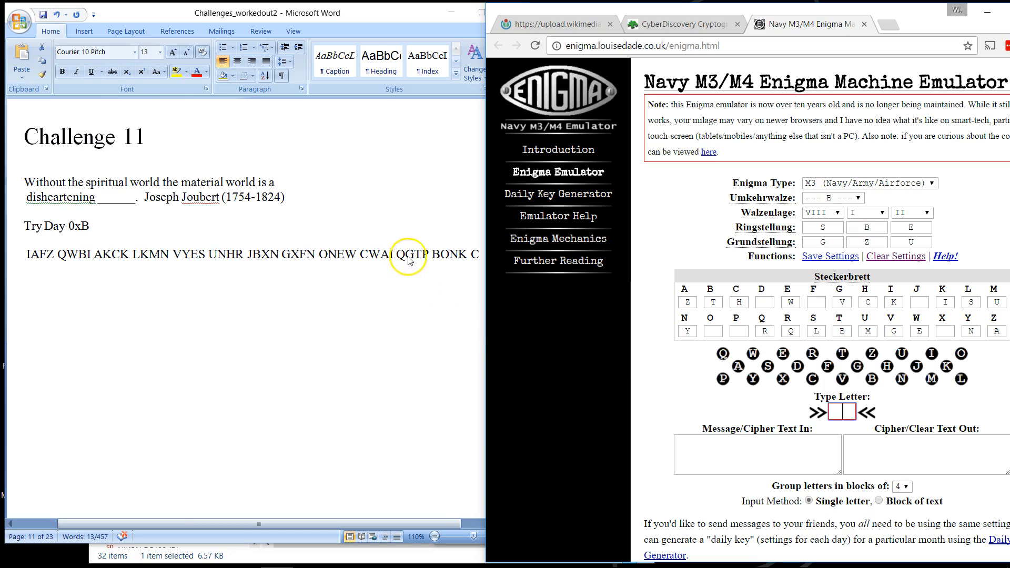
mouse_move(473, 269)
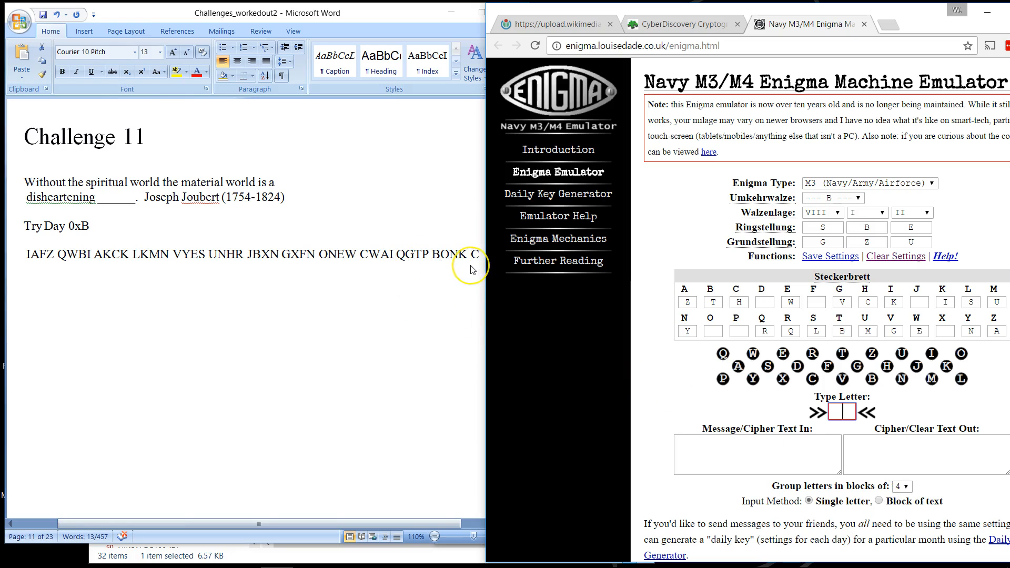
mouse_move(473, 270)
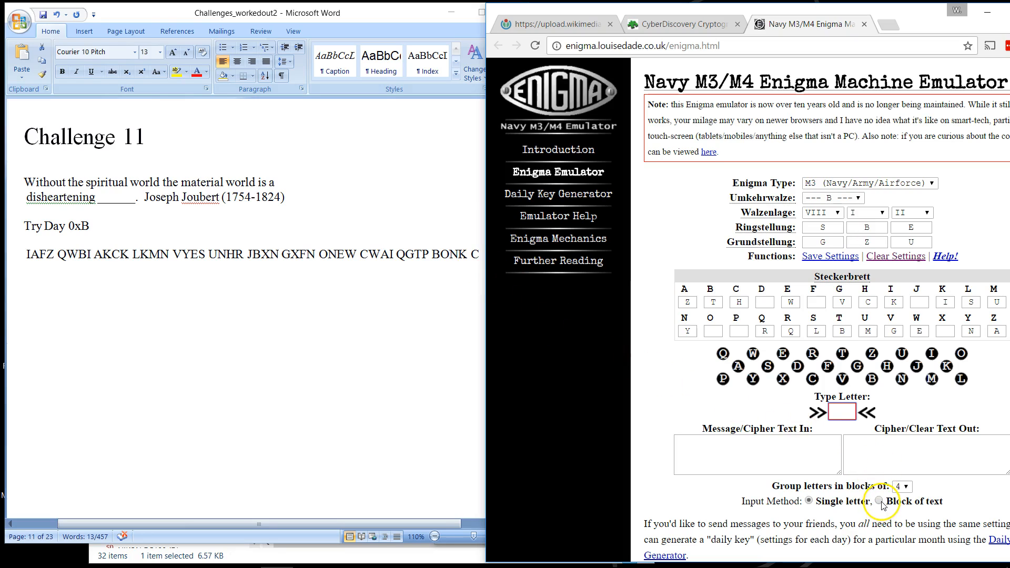
Step: Paste the Challenge 11 ciphertext as a plain-text block and run Encipher/Decipher Text
click(882, 502)
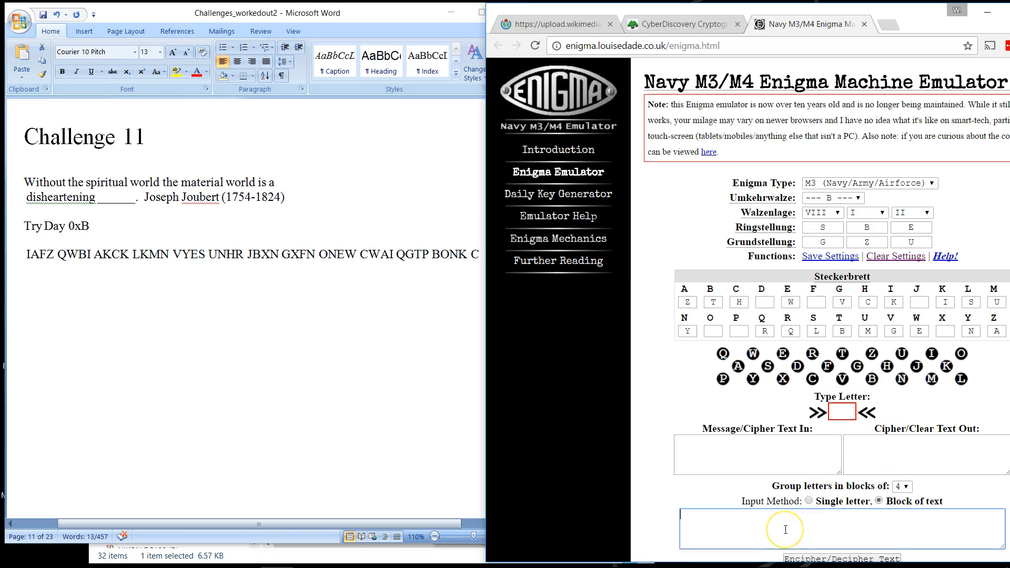
right_click(785, 528)
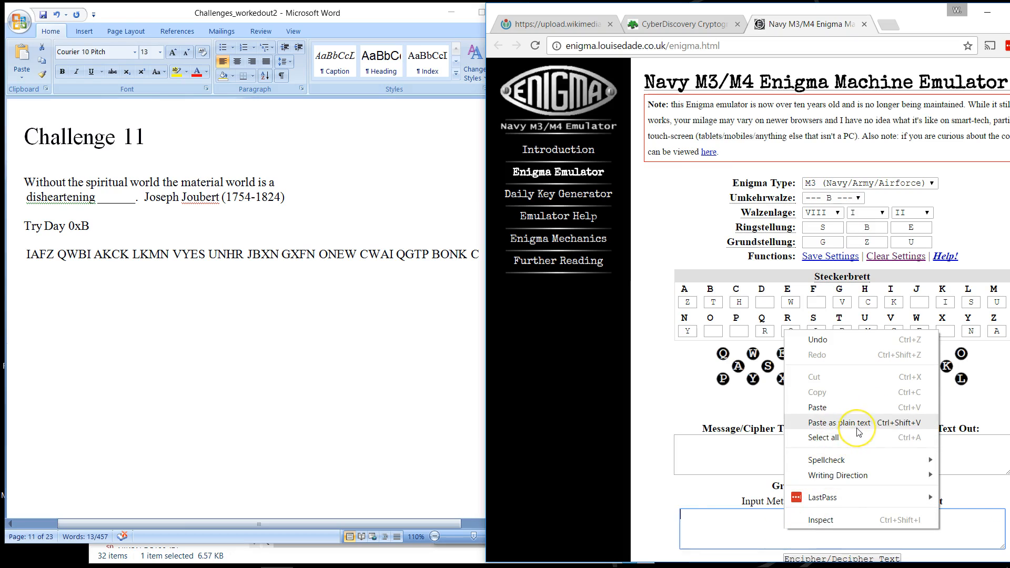
click(816, 408)
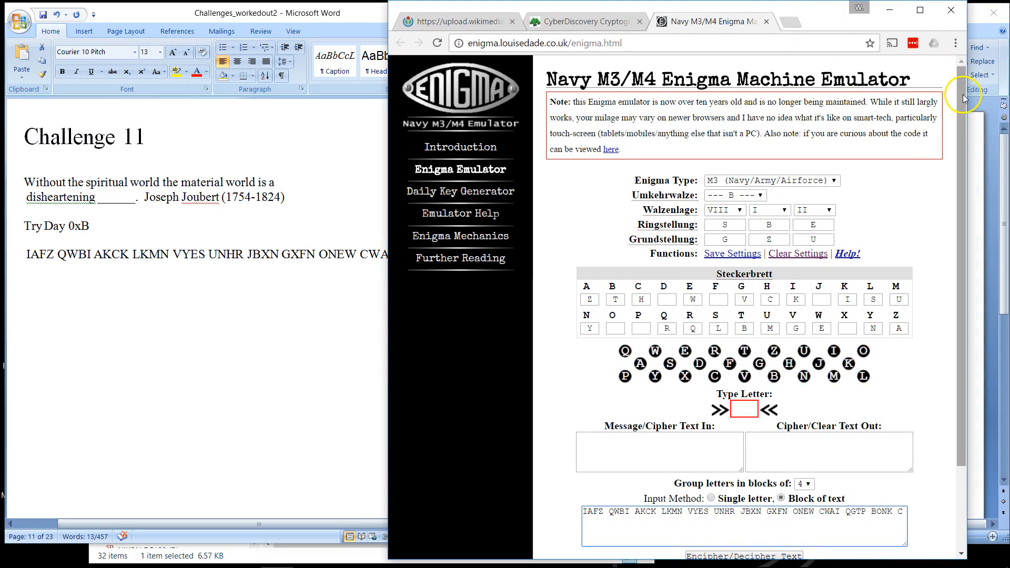
scroll(down, 3)
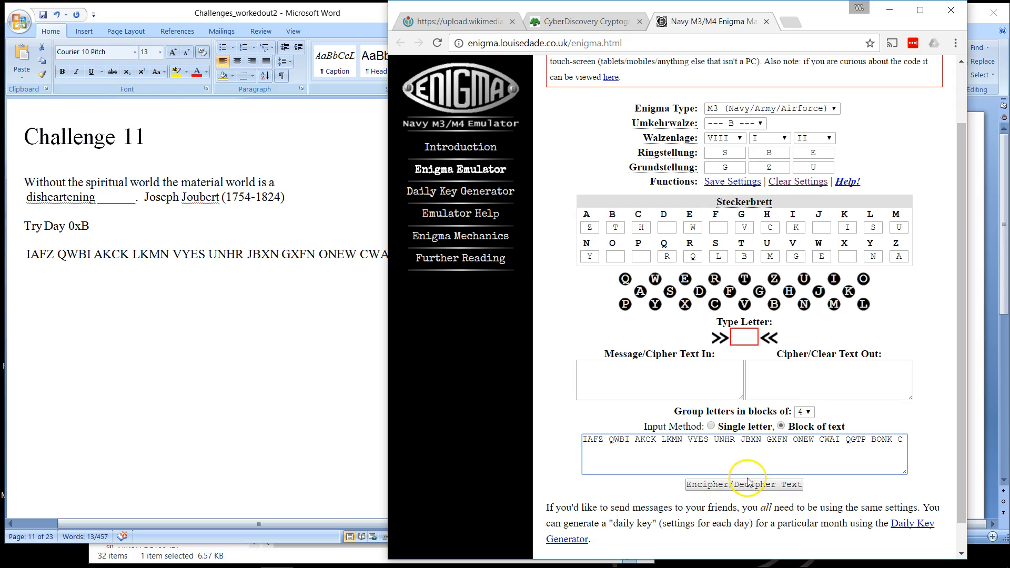
click(743, 484)
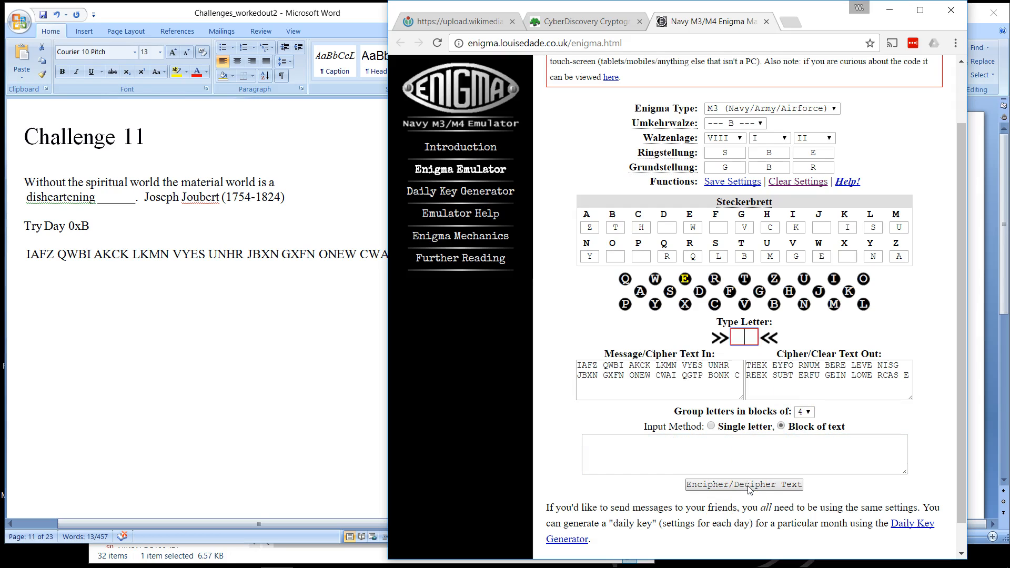
click(743, 484)
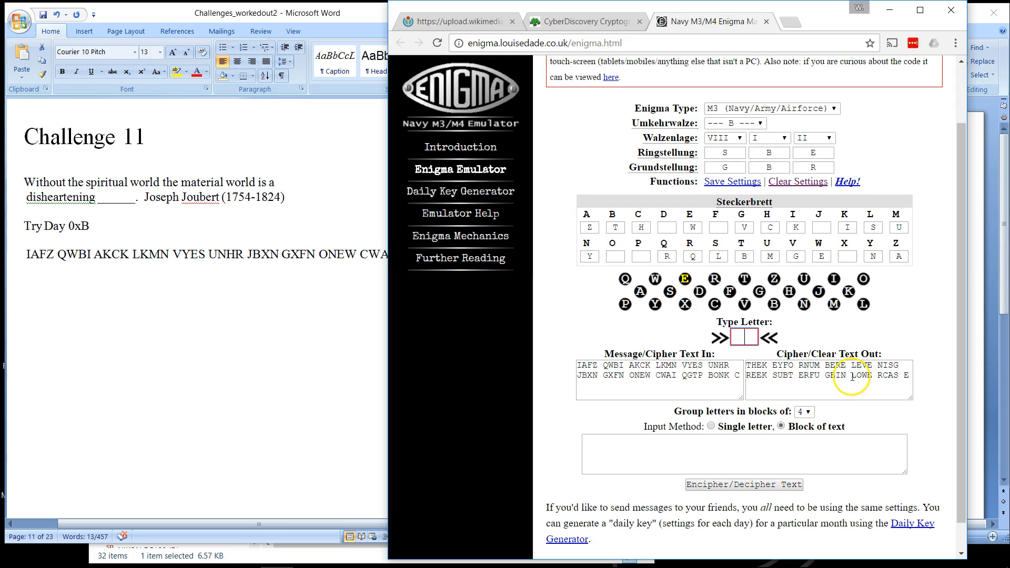
mouse_move(859, 416)
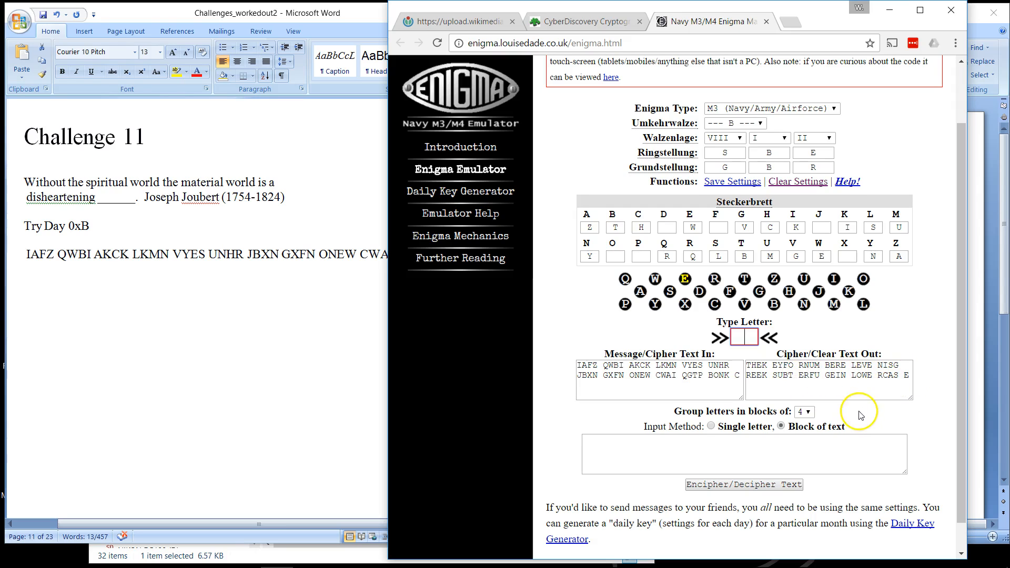
mouse_move(316, 362)
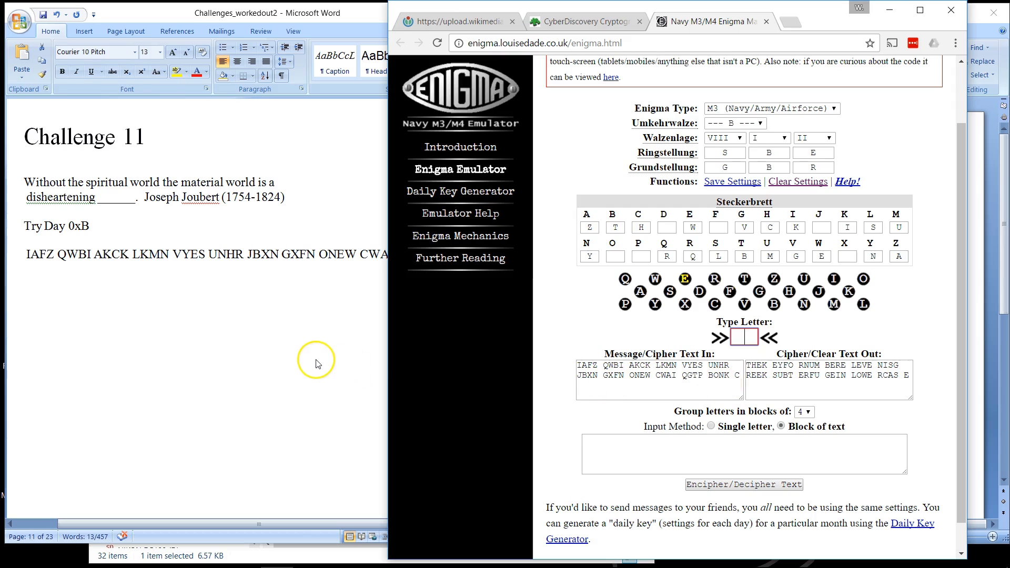